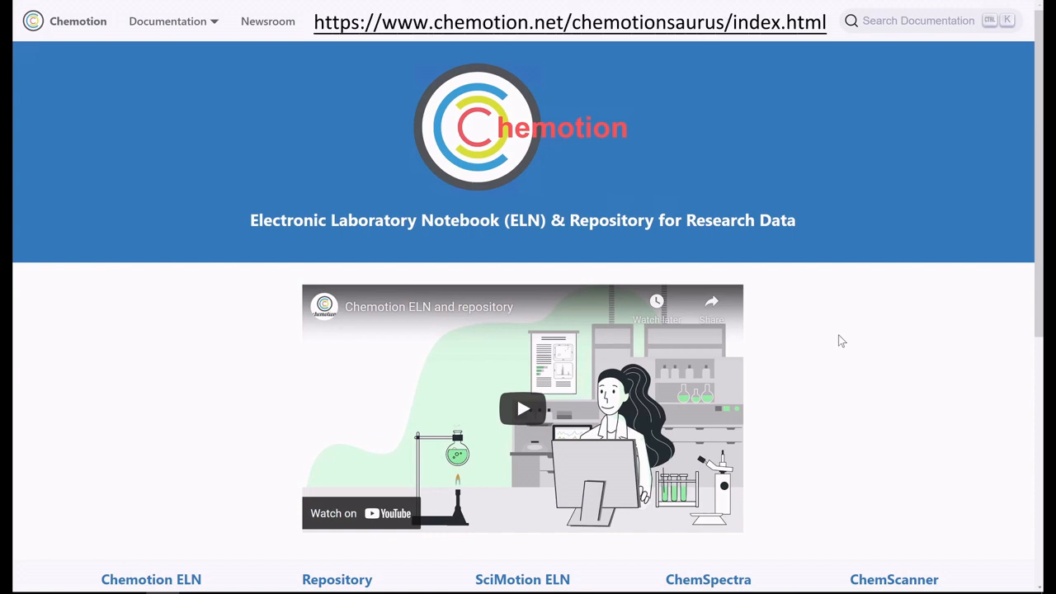
pyautogui.moveTo(711, 249)
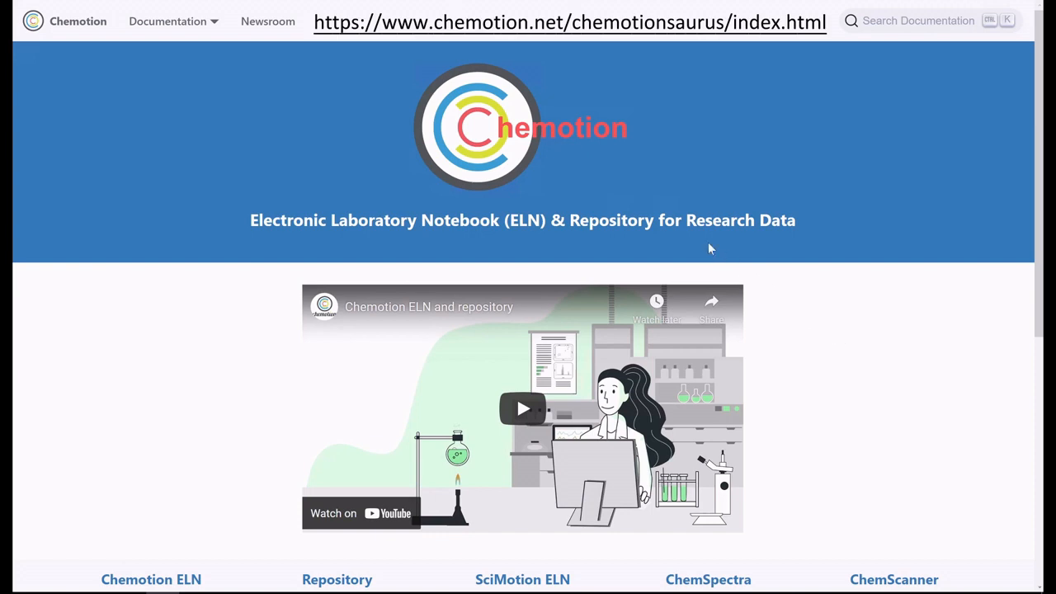
pyautogui.moveTo(597, 153)
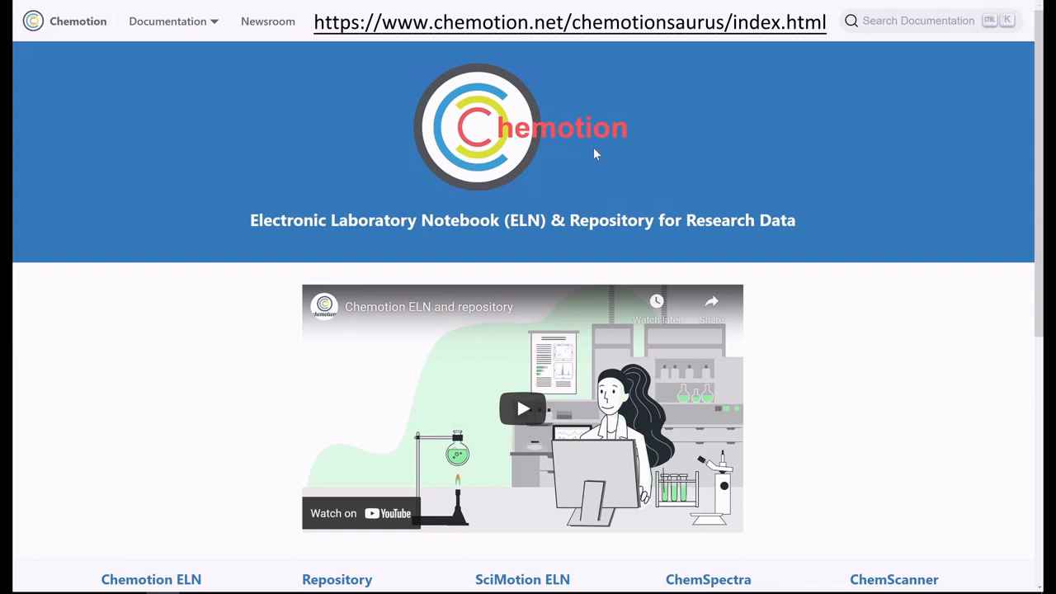
pyautogui.moveTo(633, 170)
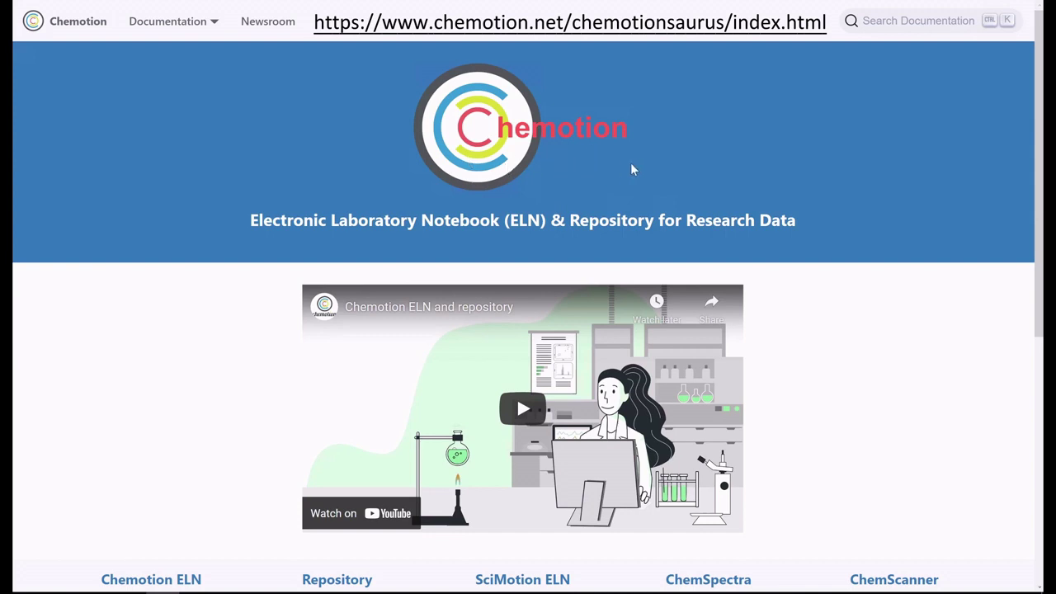
pyautogui.moveTo(644, 167)
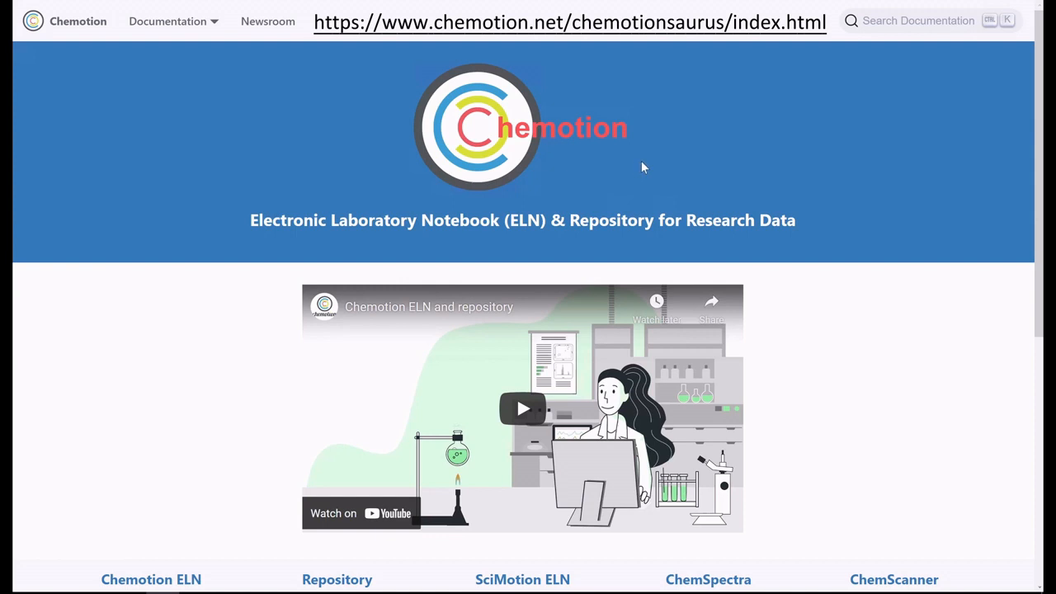
pyautogui.moveTo(1031, 151)
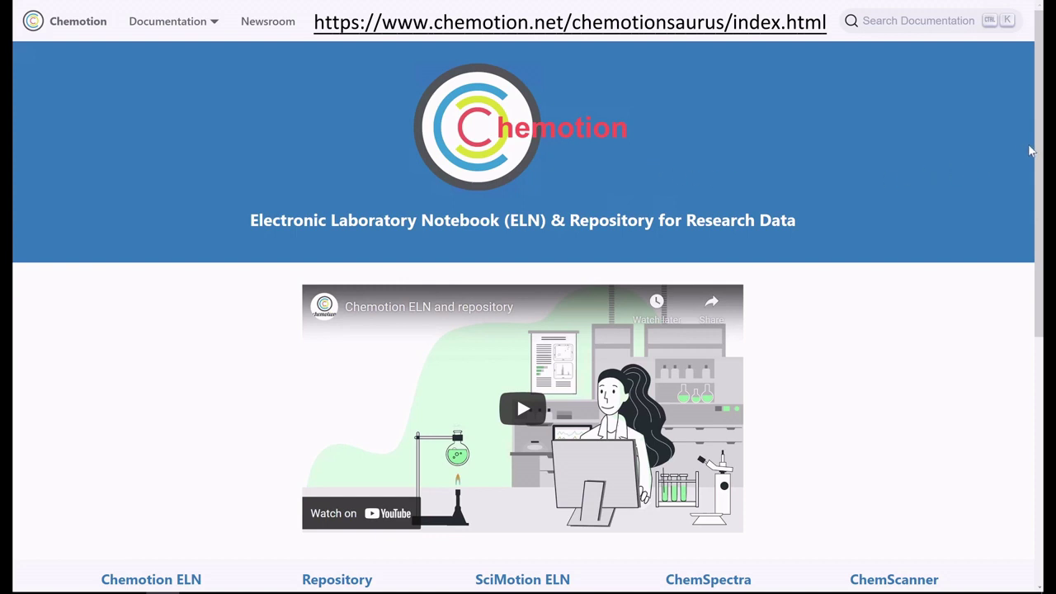
# Step: Scroll past the intro video to the product demo tiles and funders list
pyautogui.scroll(-3)
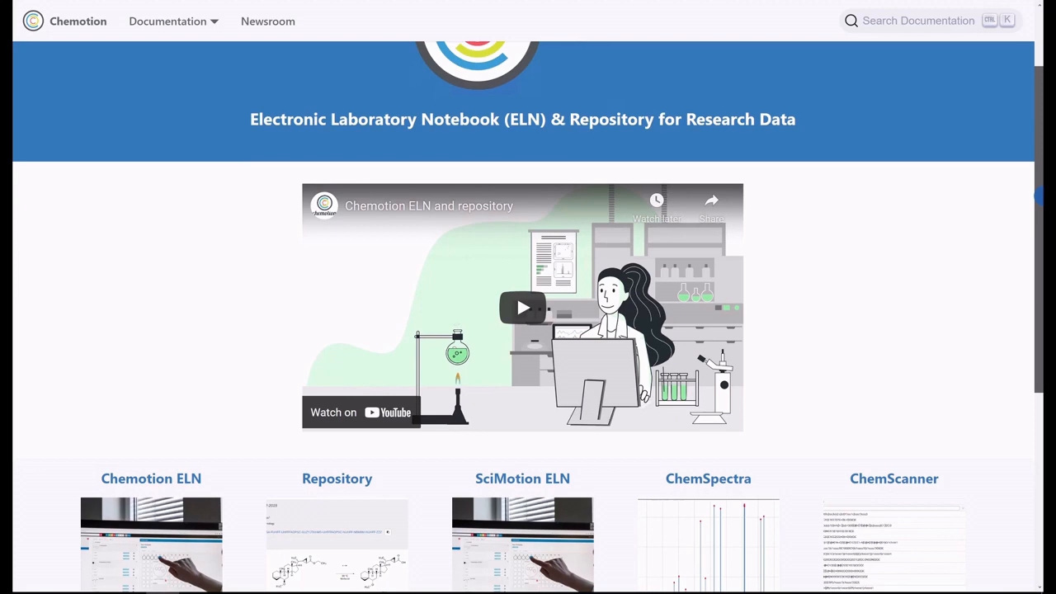
pyautogui.scroll(-3)
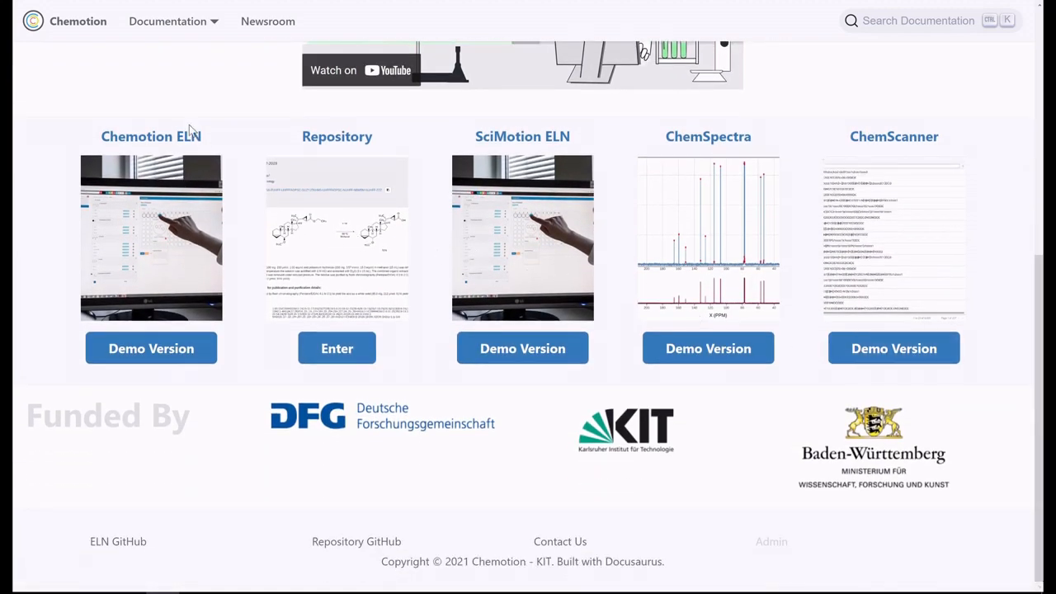
pyautogui.moveTo(103, 165)
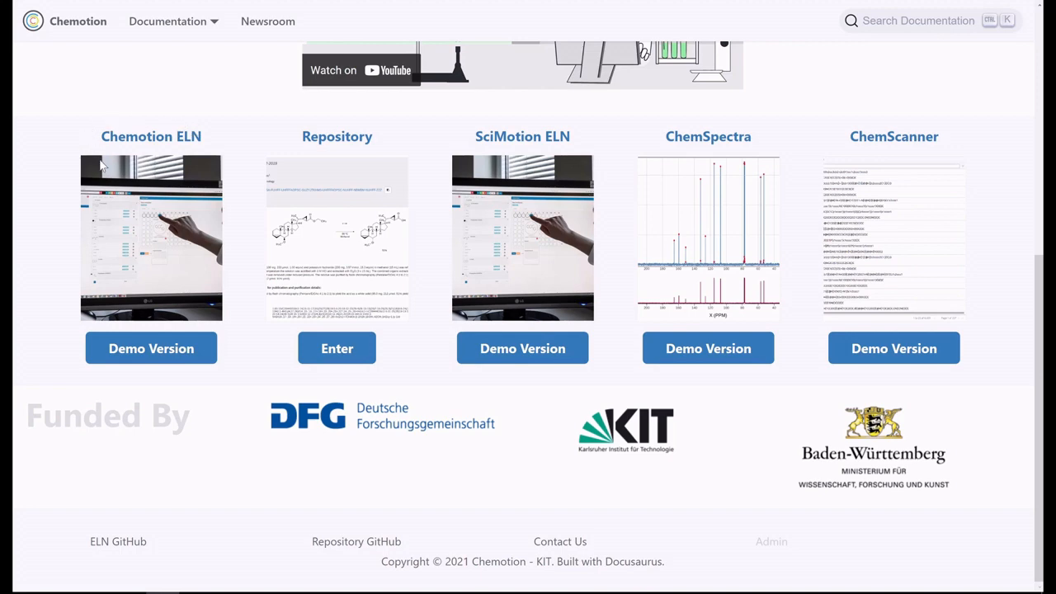
pyautogui.moveTo(276, 157)
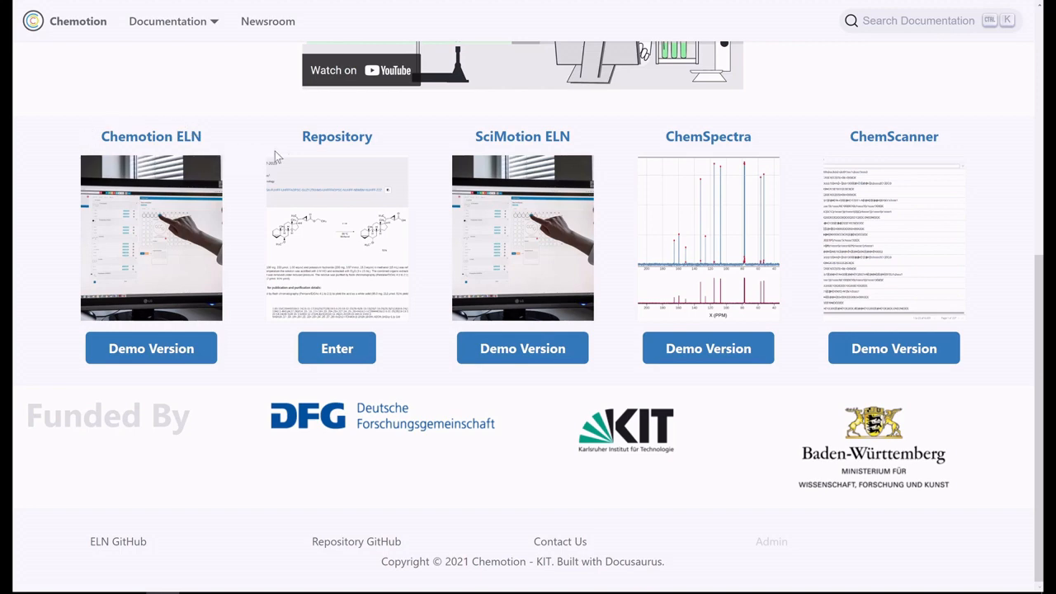
pyautogui.moveTo(286, 157)
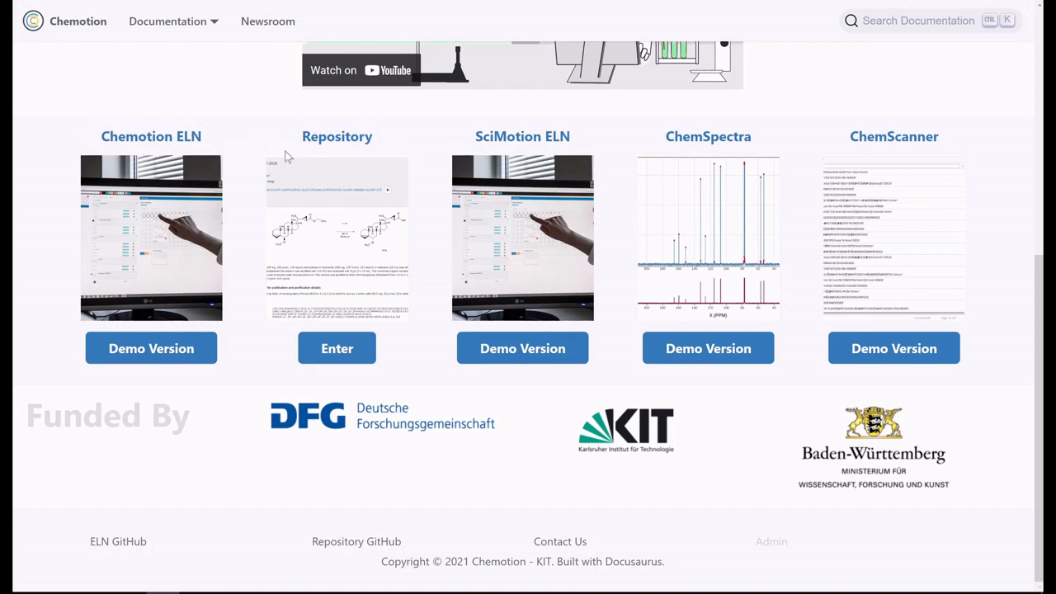
pyautogui.moveTo(415, 141)
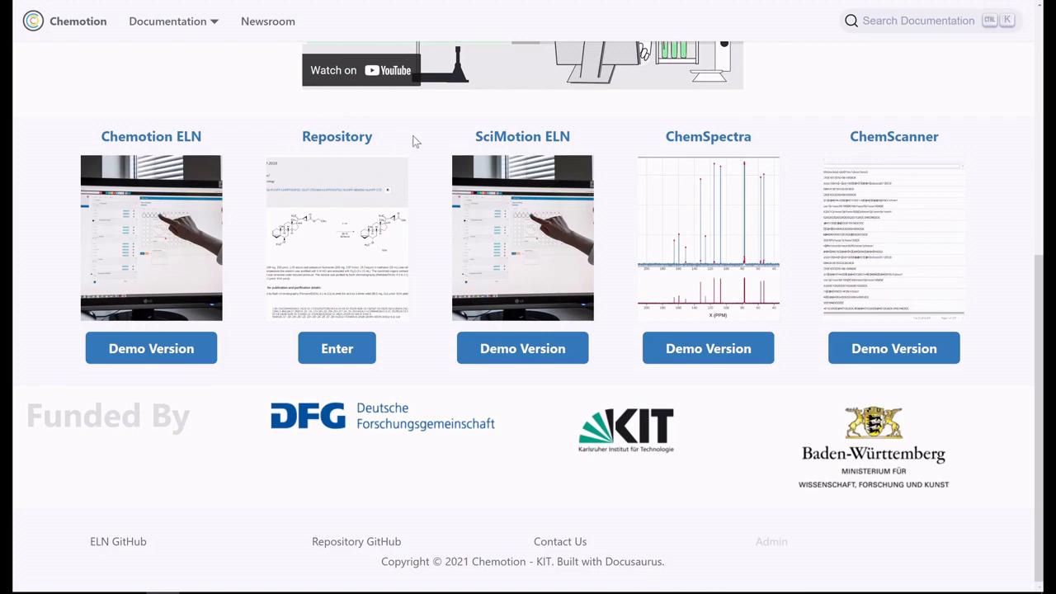
pyautogui.moveTo(1016, 285)
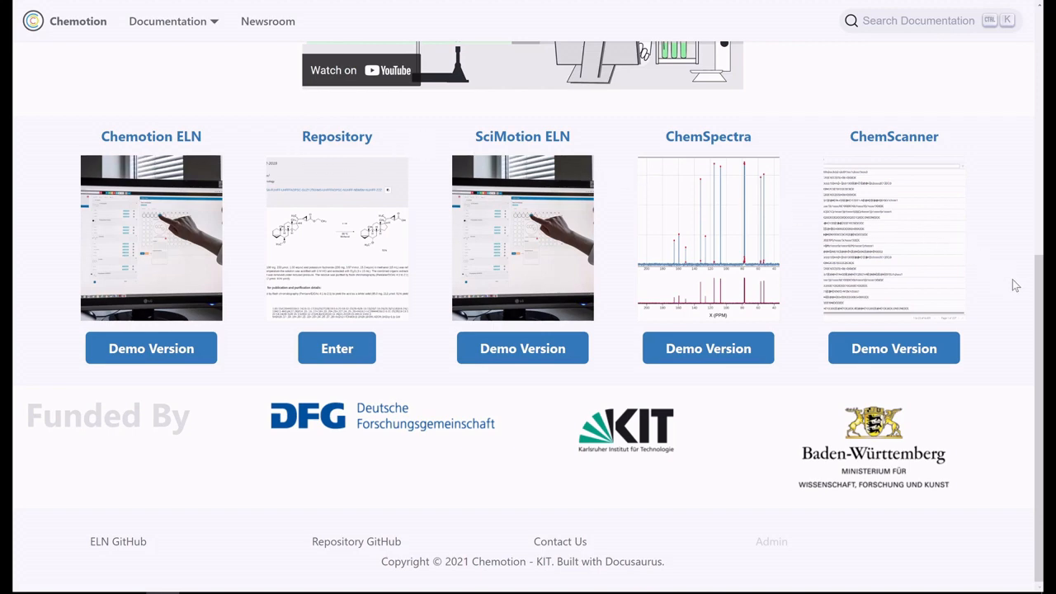
# Step: Revisit the top of the homepage, return to the product tiles, and launch Chemotion ELN
pyautogui.scroll(3)
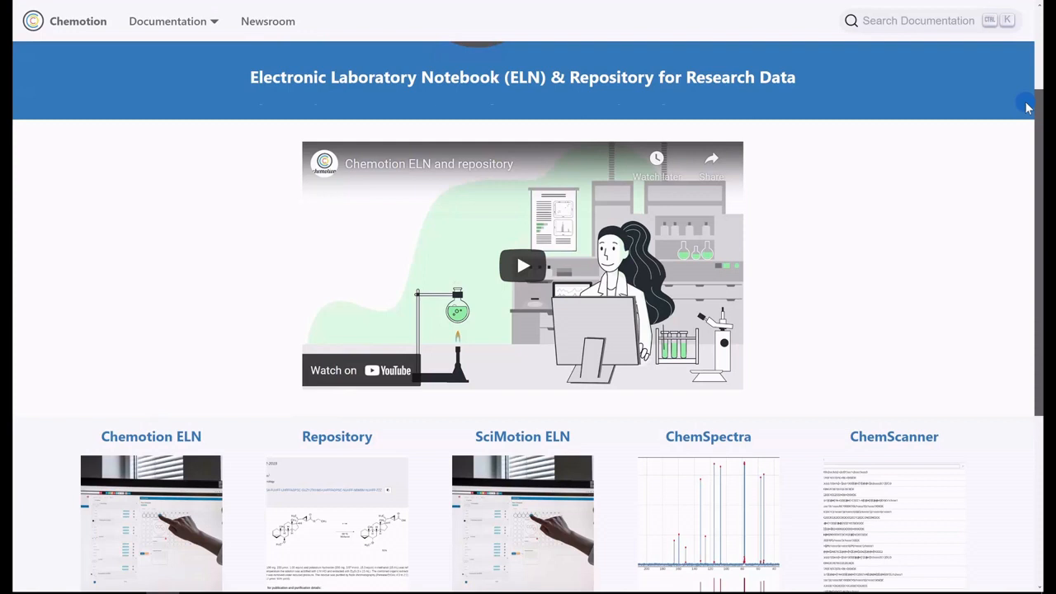
pyautogui.scroll(3)
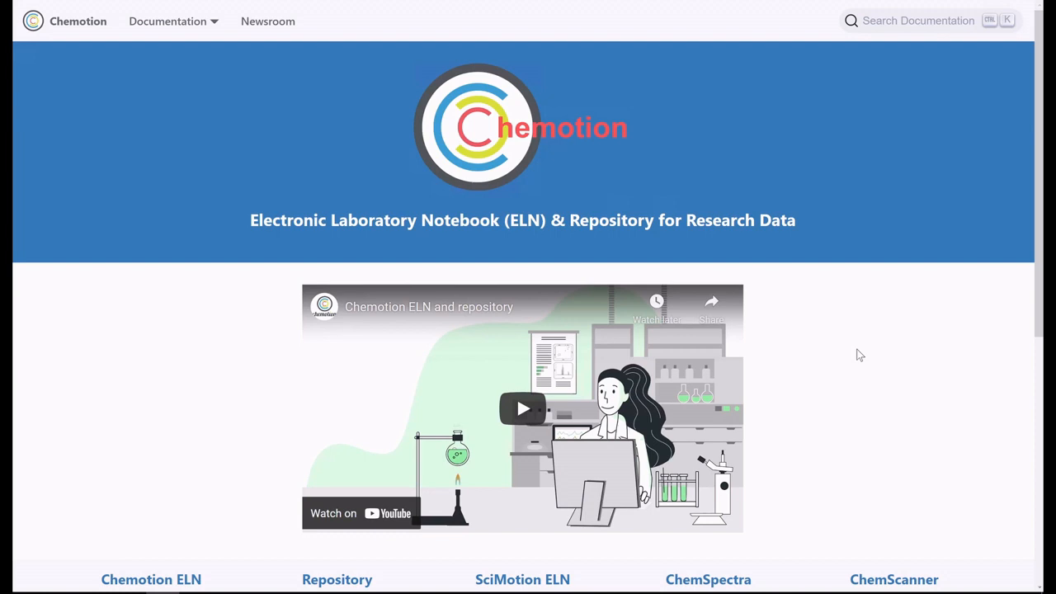
pyautogui.moveTo(497, 268)
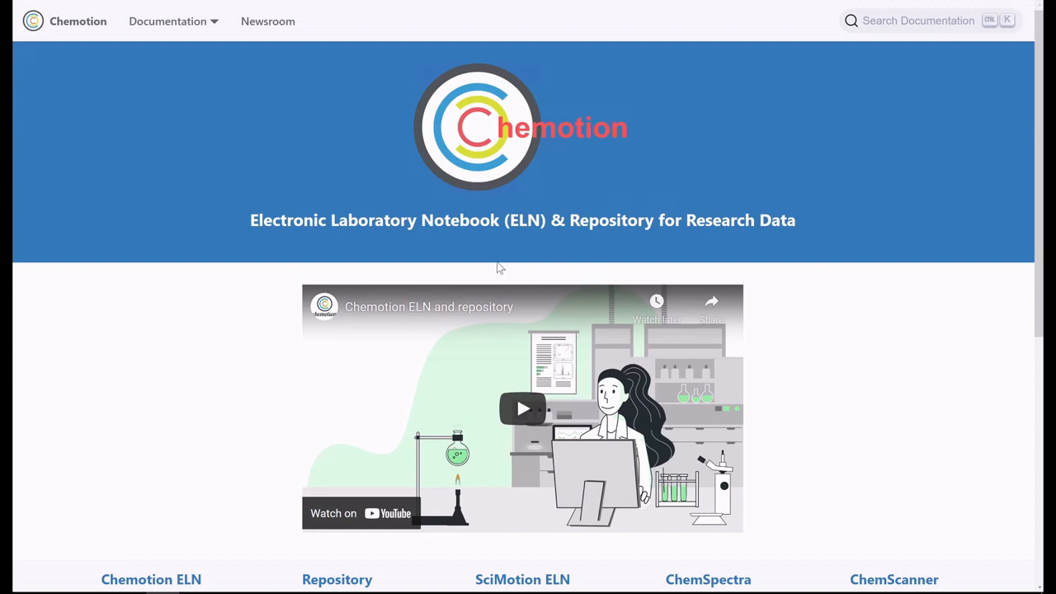
pyautogui.moveTo(388, 240)
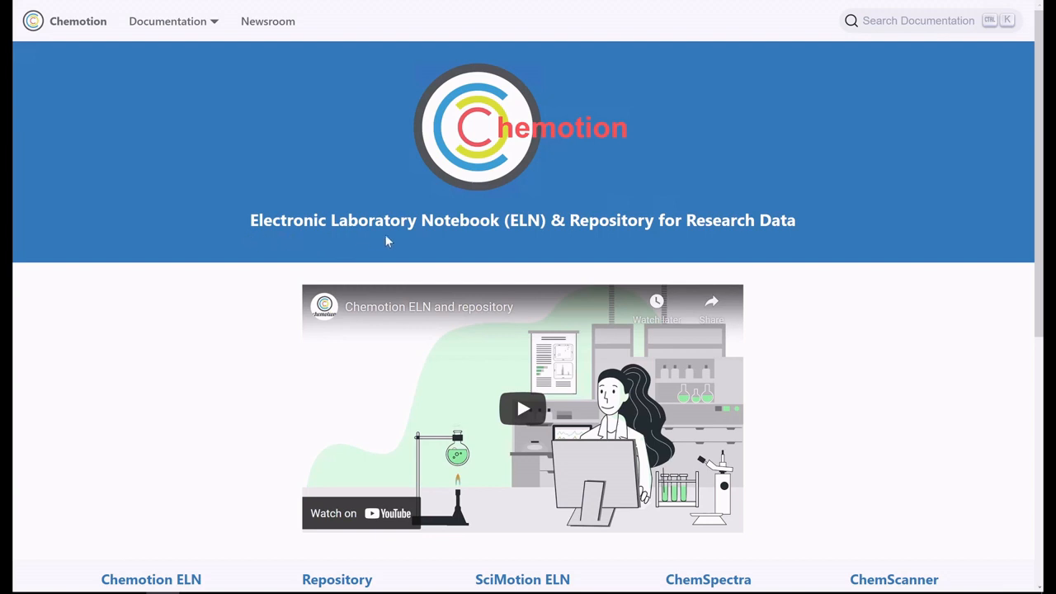
pyautogui.moveTo(526, 251)
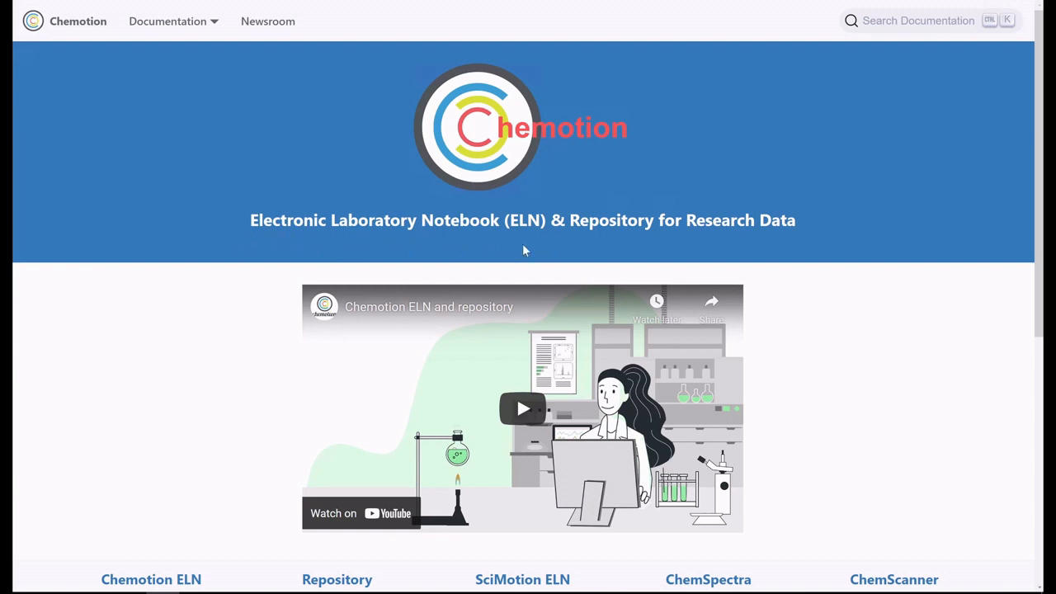
pyautogui.moveTo(567, 246)
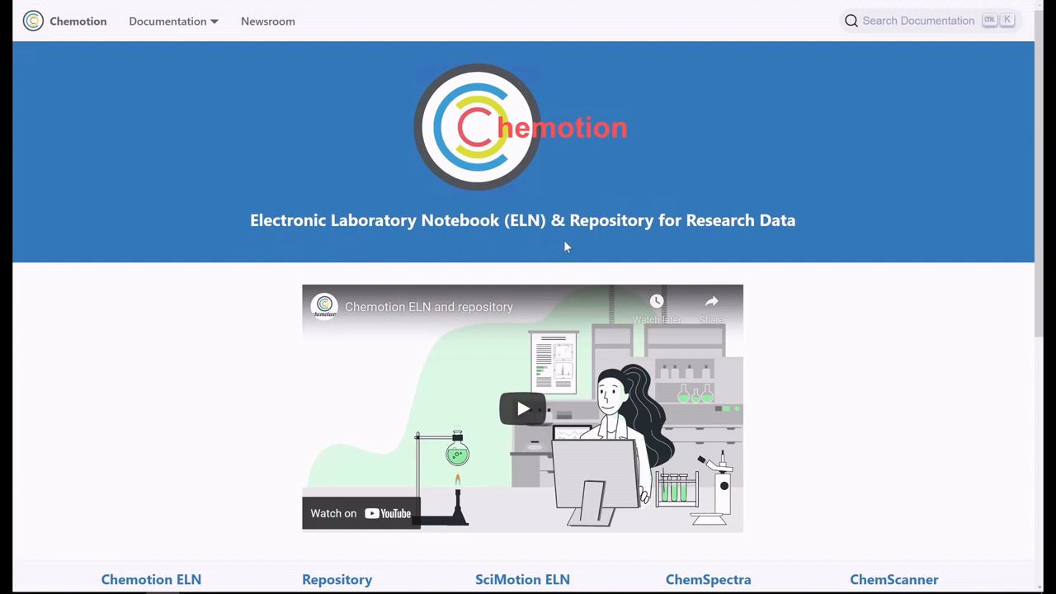
pyautogui.moveTo(627, 250)
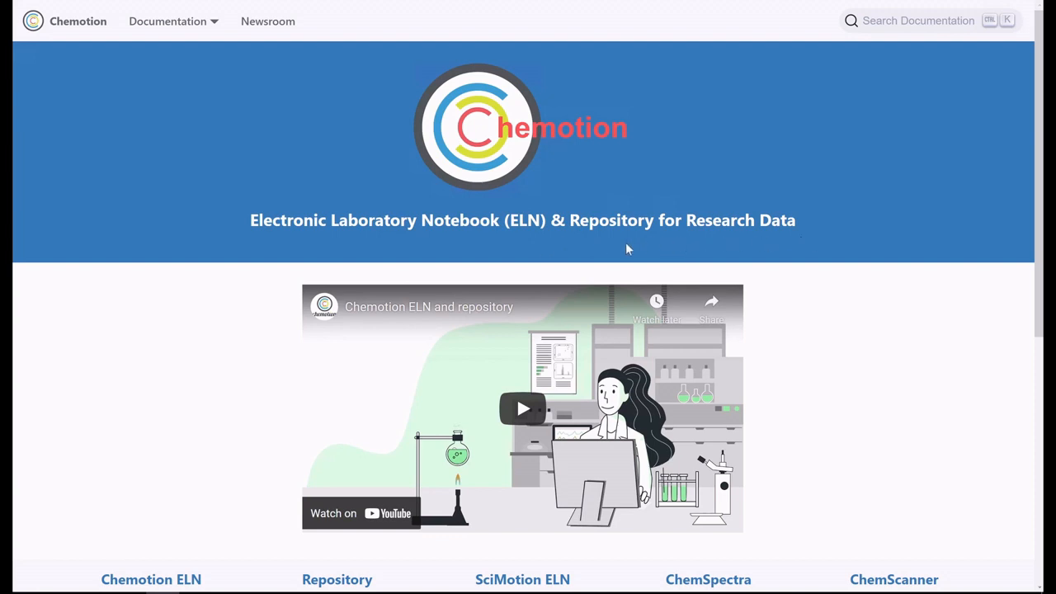
pyautogui.moveTo(1038, 172)
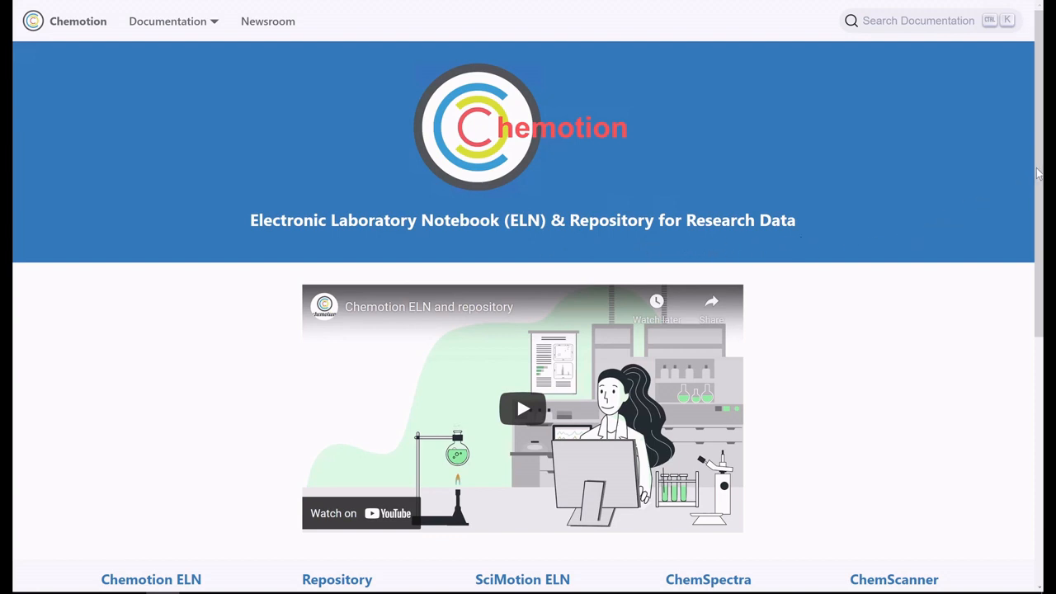
pyautogui.scroll(-3)
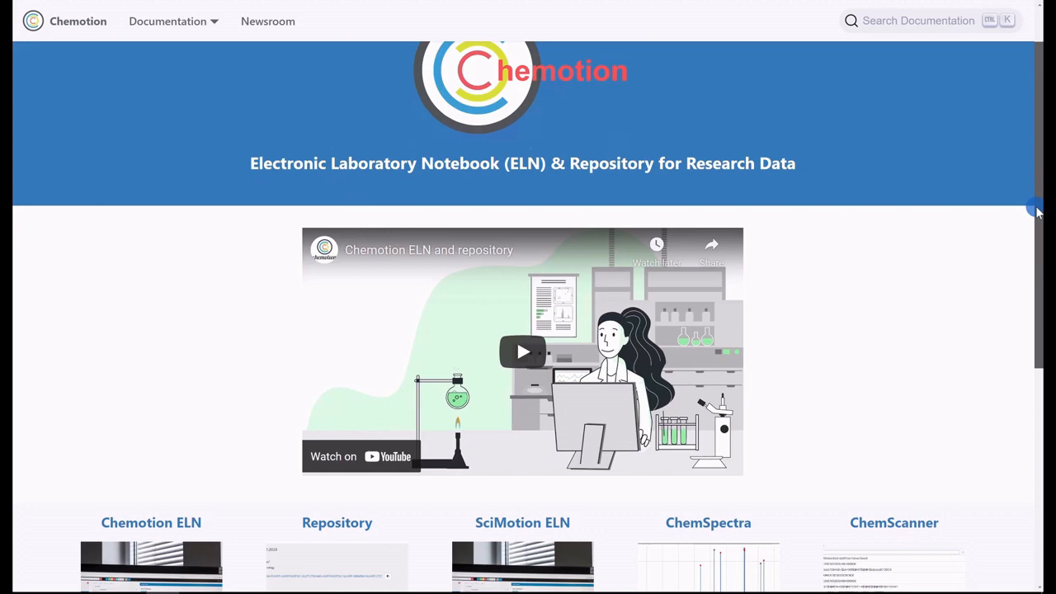
pyautogui.scroll(-3)
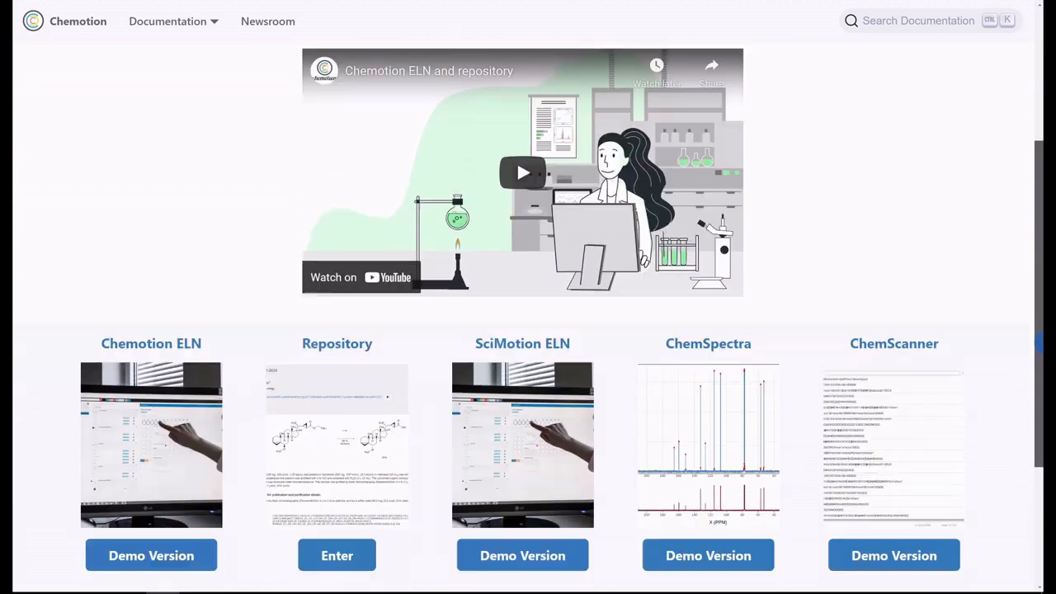
pyautogui.scroll(-3)
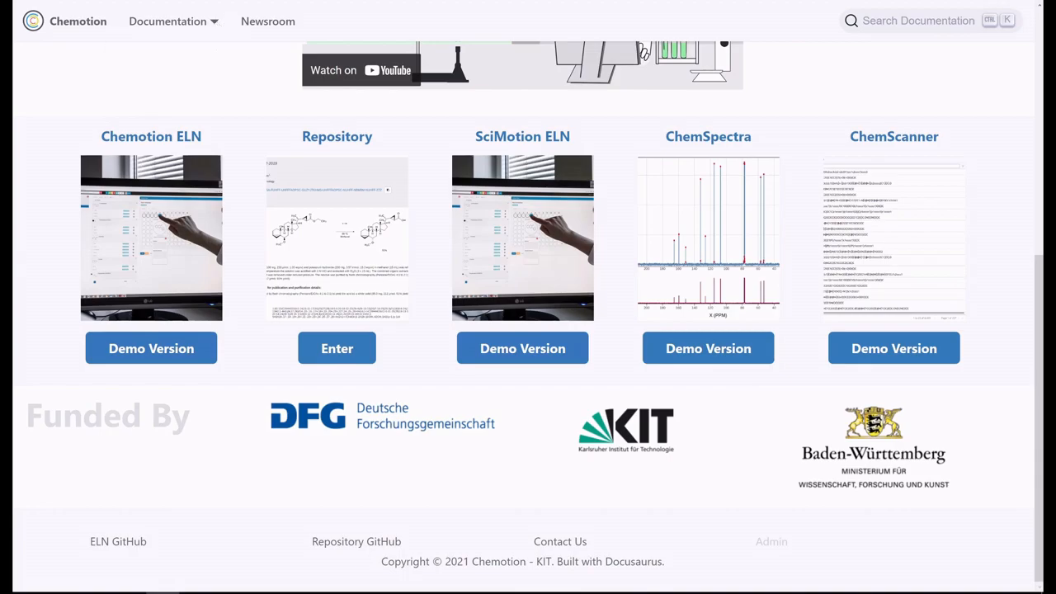
pyautogui.click(151, 349)
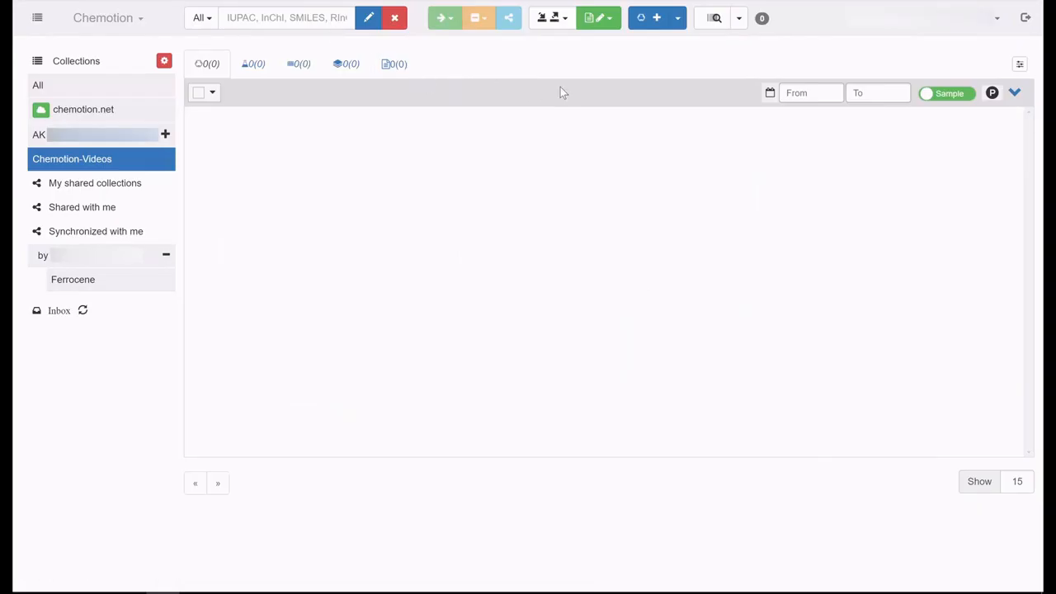
# Step: Open the Ferrocene sample from the shared Ferrocene collection and view its 1H NMR and IR analyses
pyautogui.click(677, 18)
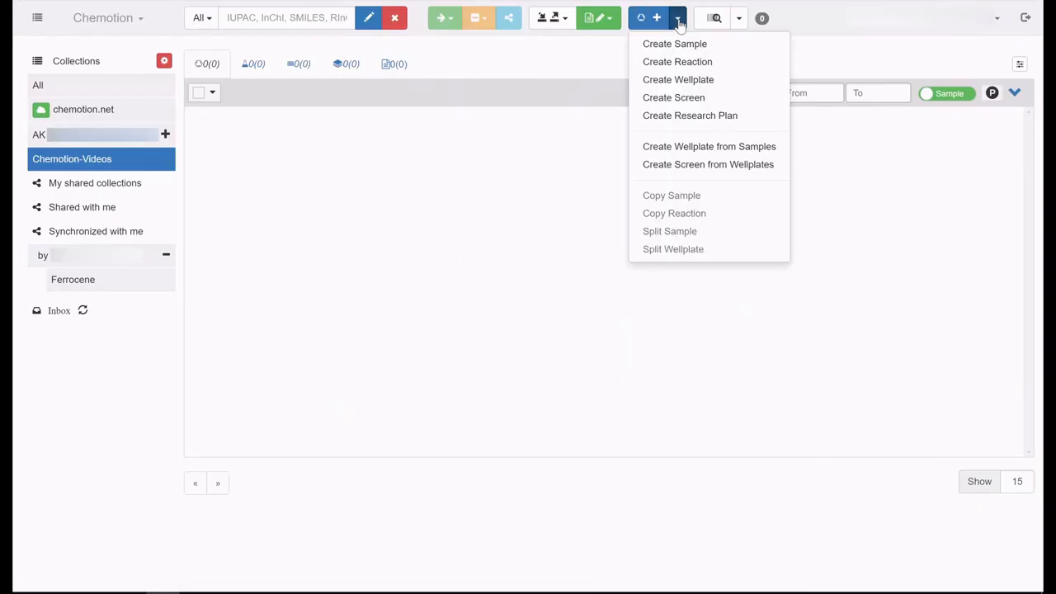
pyautogui.moveTo(621, 64)
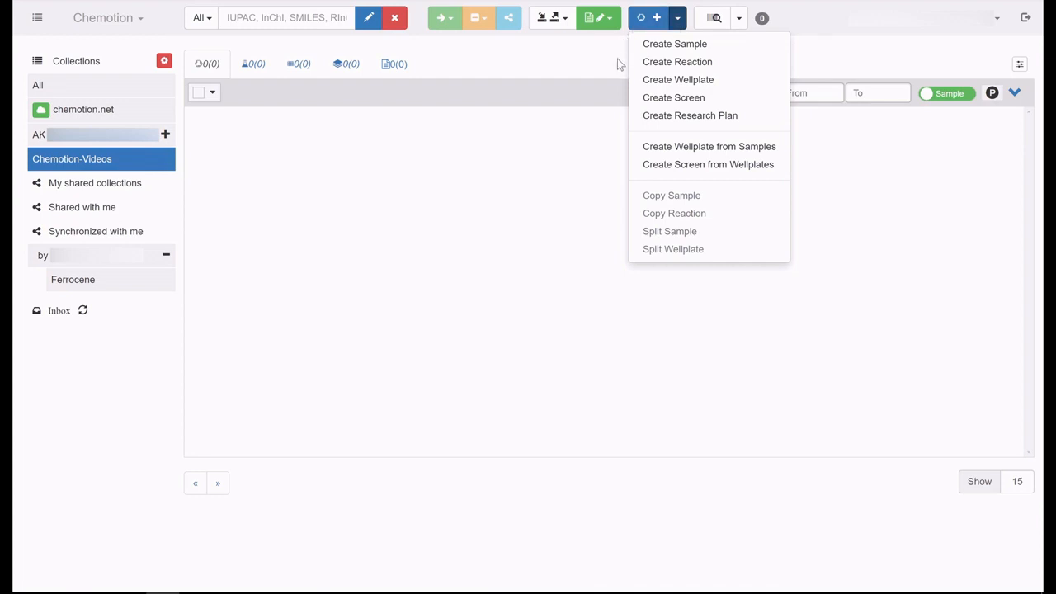
pyautogui.moveTo(613, 169)
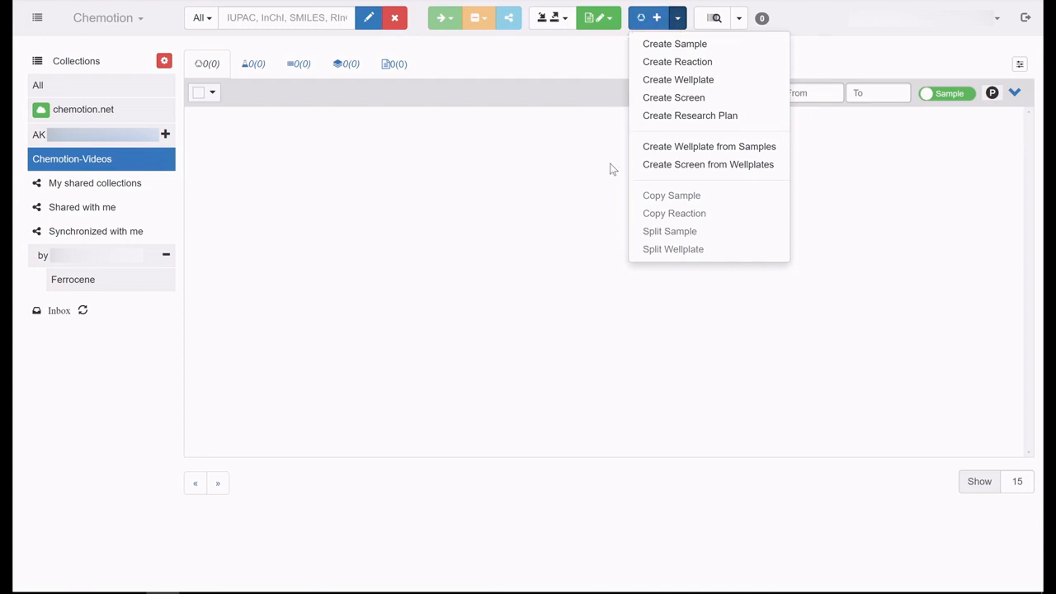
pyautogui.click(674, 44)
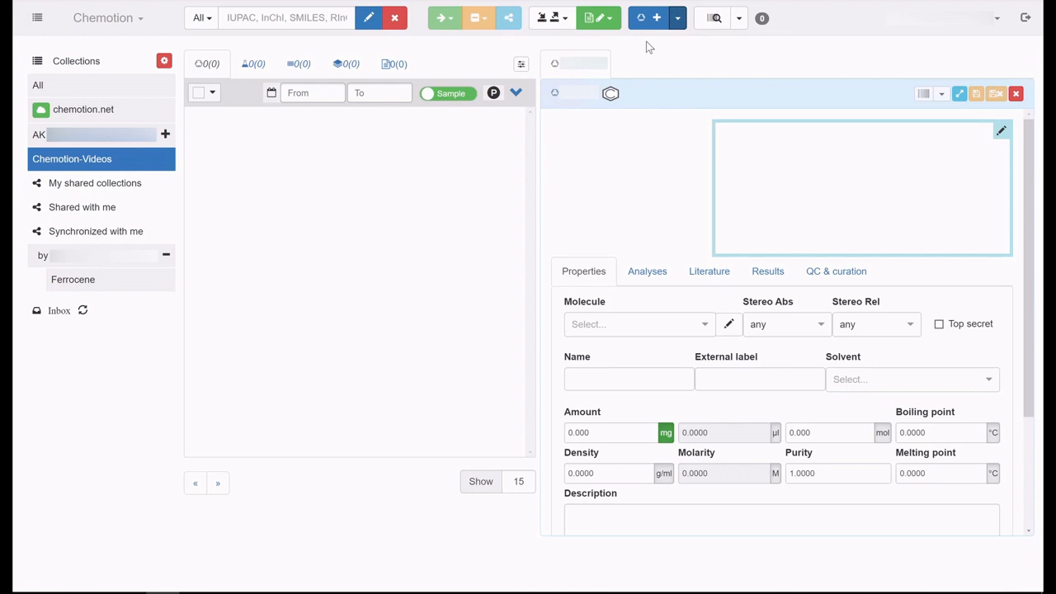
pyautogui.moveTo(428, 202)
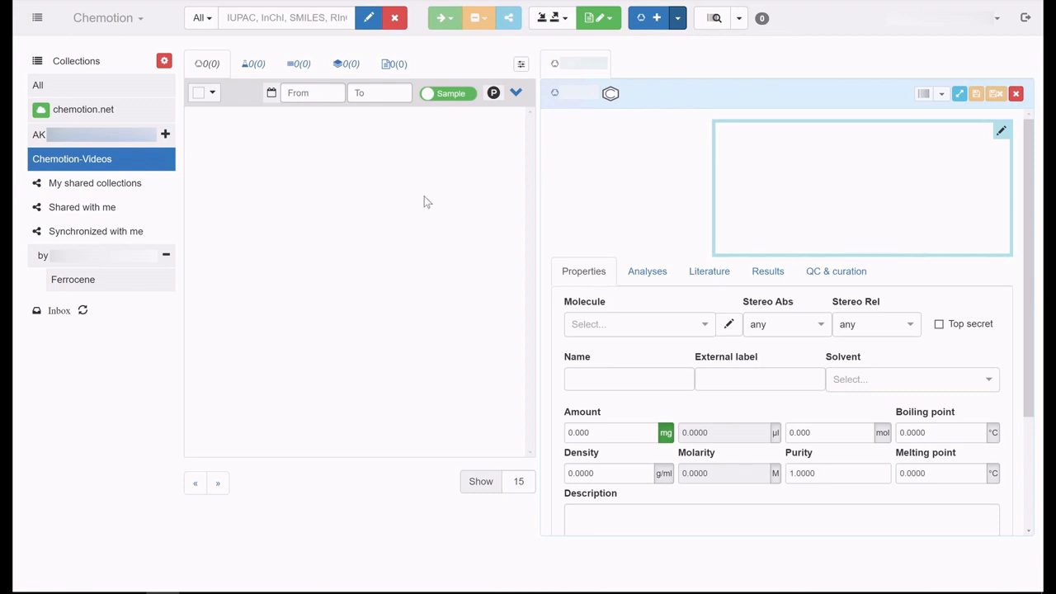
pyautogui.click(72, 279)
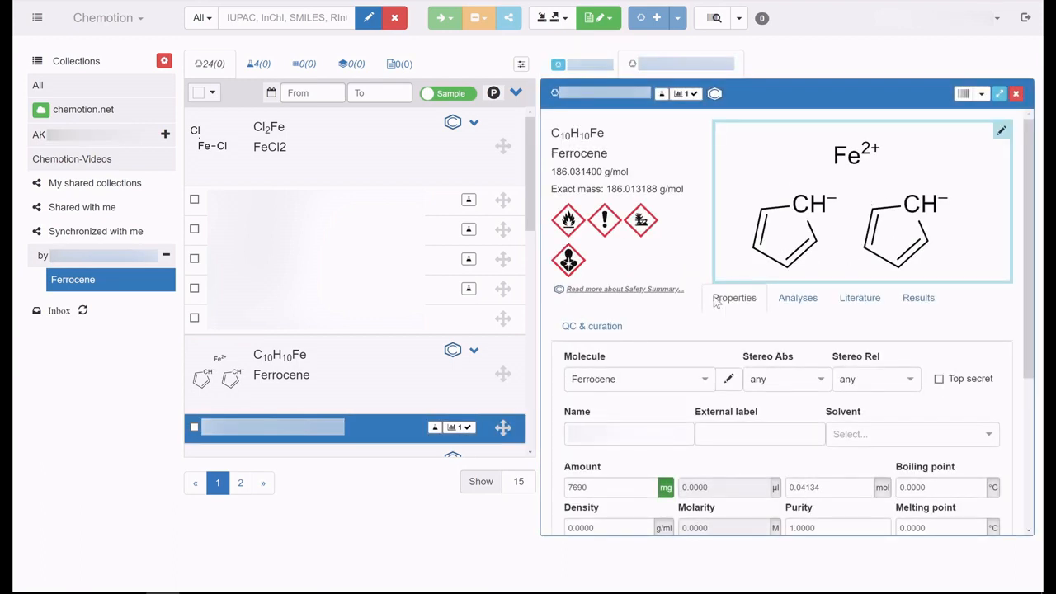
pyautogui.click(797, 298)
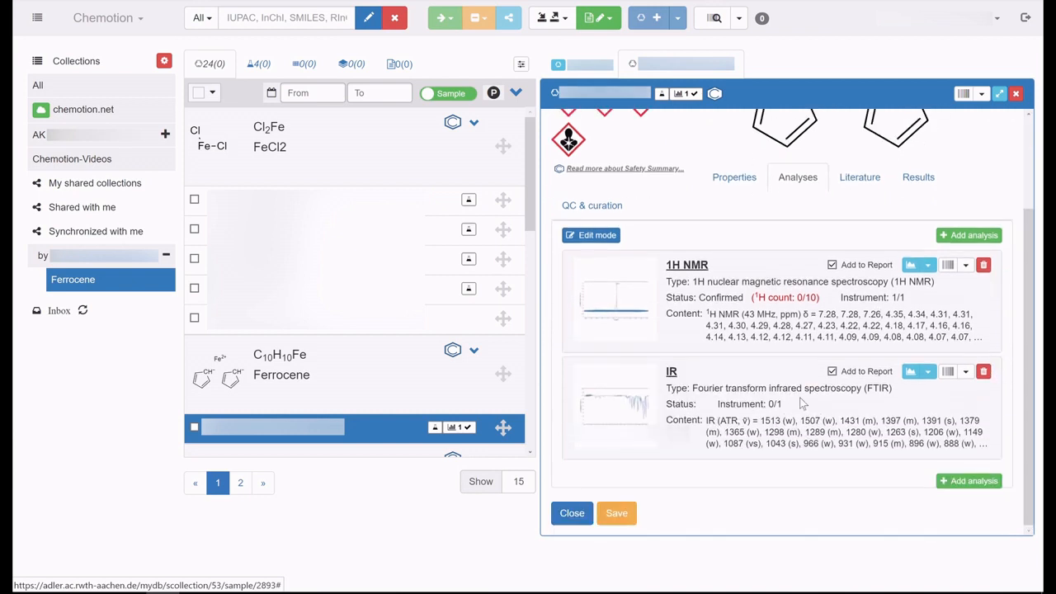
pyautogui.moveTo(14, 162)
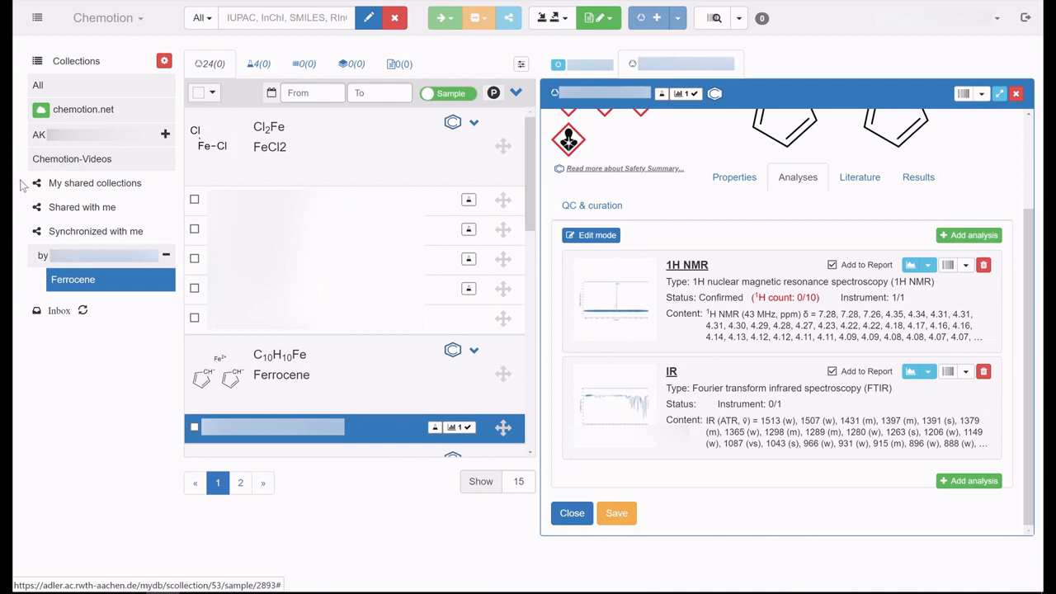
pyautogui.moveTo(131, 394)
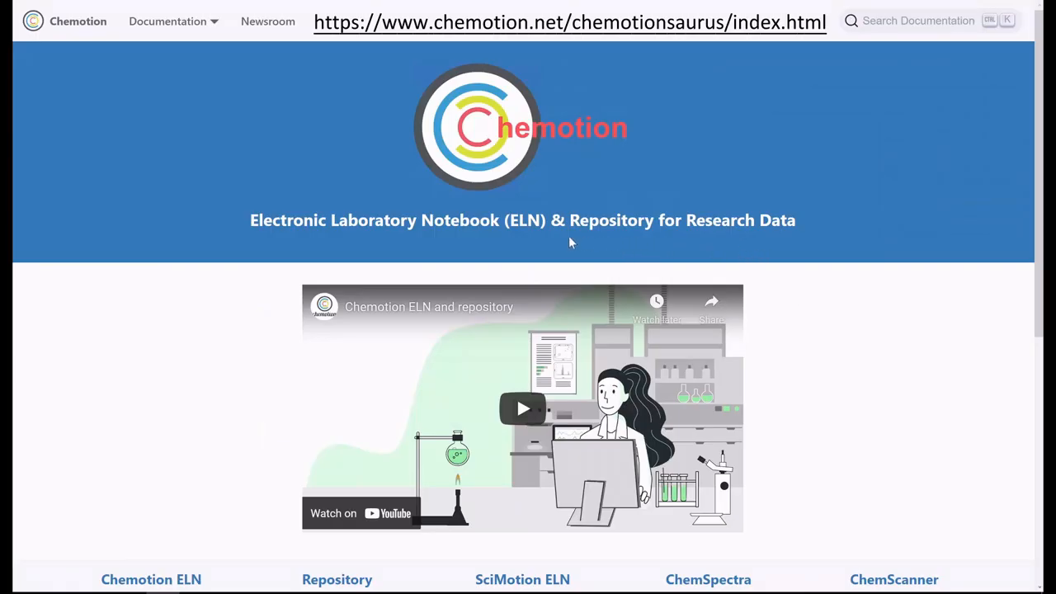
pyautogui.moveTo(843, 252)
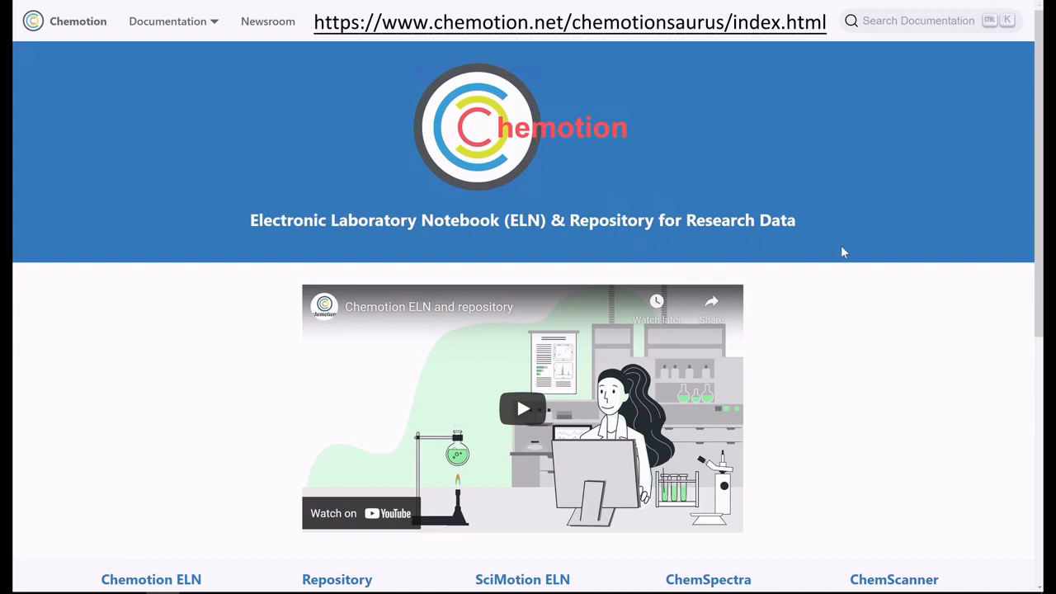
pyautogui.moveTo(1037, 183)
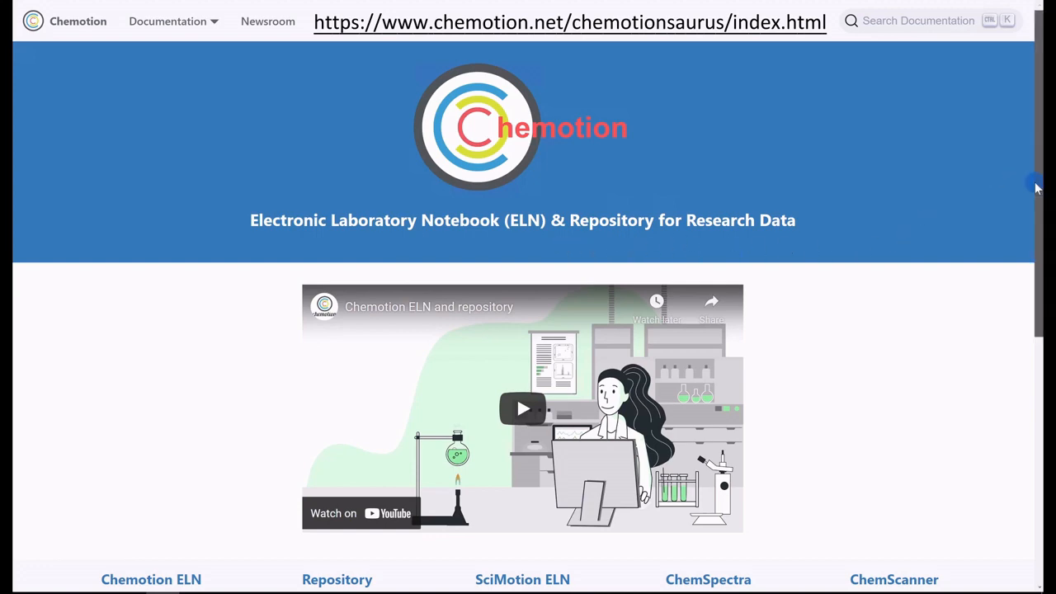
# Step: Scroll to the product tiles and enter the Chemotion Repository
pyautogui.scroll(-3)
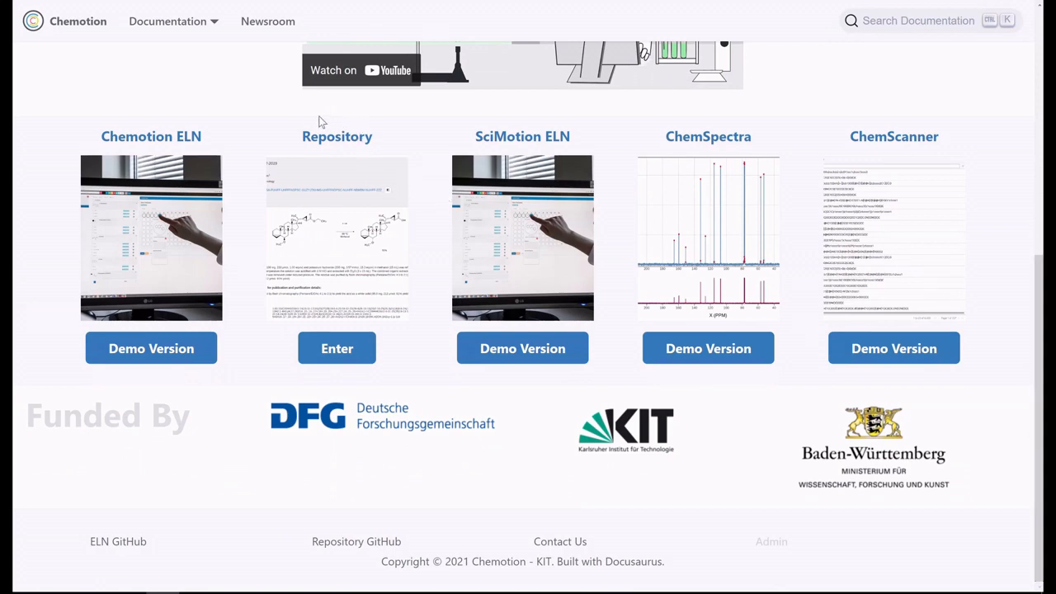
pyautogui.moveTo(306, 129)
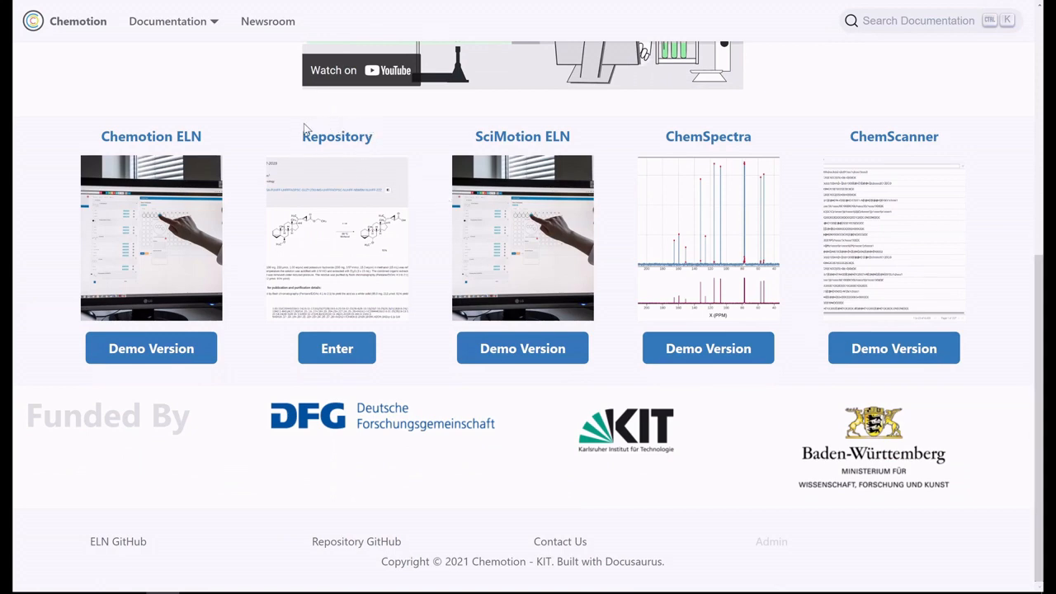
pyautogui.moveTo(287, 272)
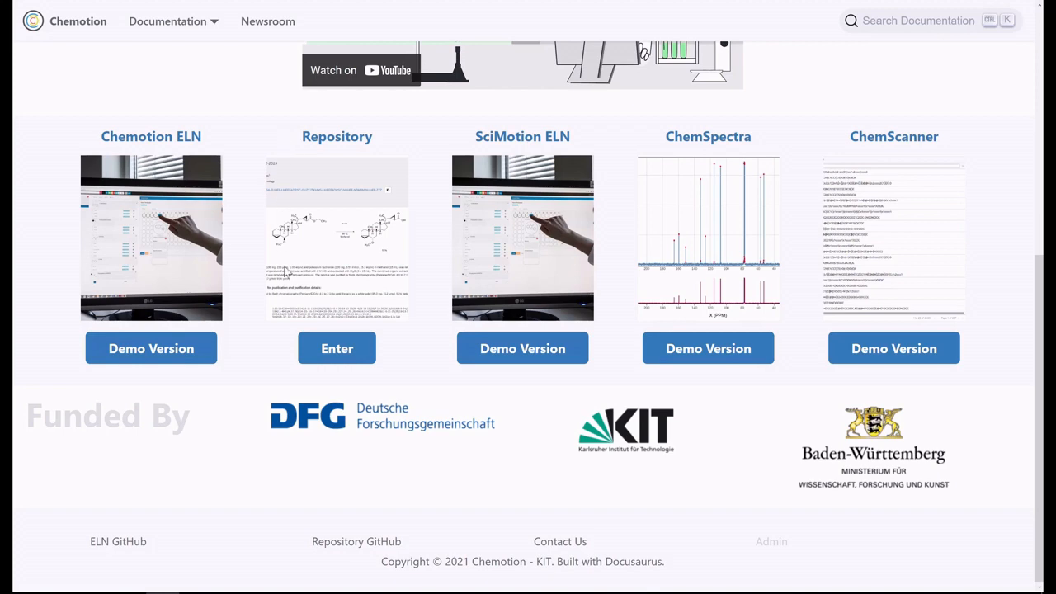
pyautogui.click(336, 348)
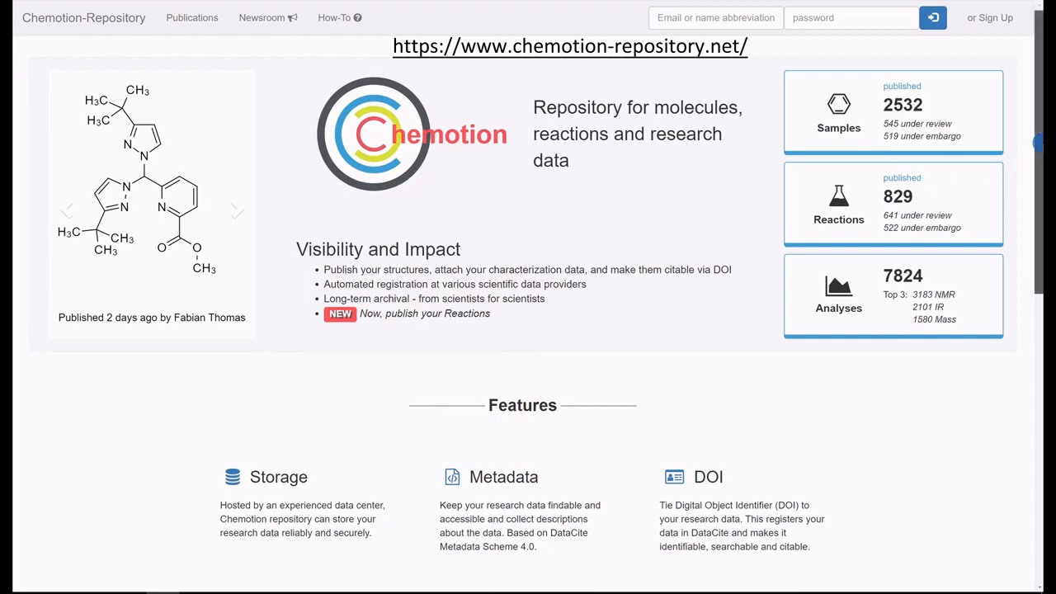
pyautogui.scroll(-3)
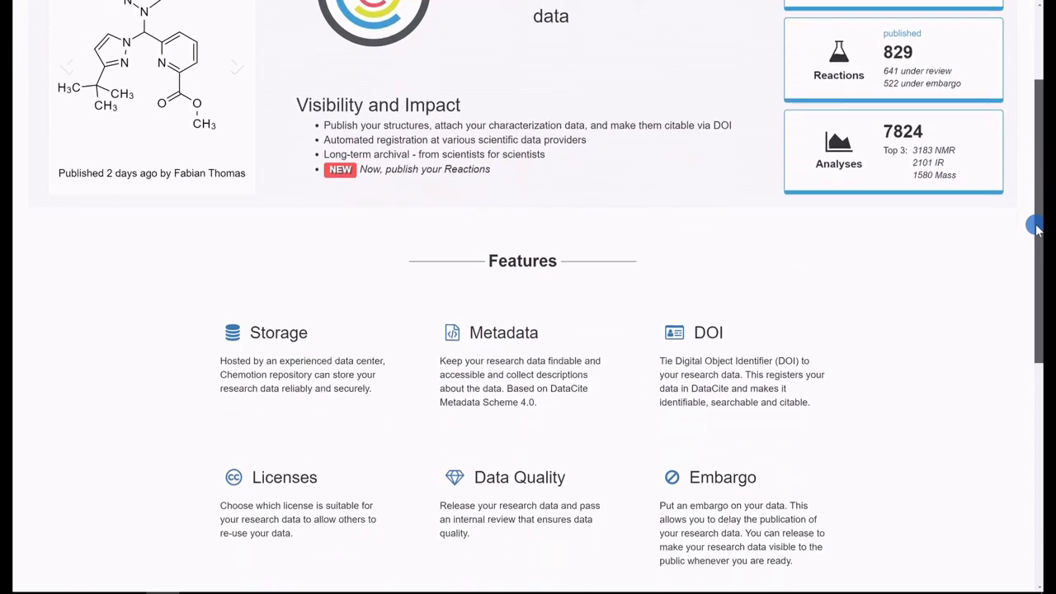
pyautogui.scroll(-3)
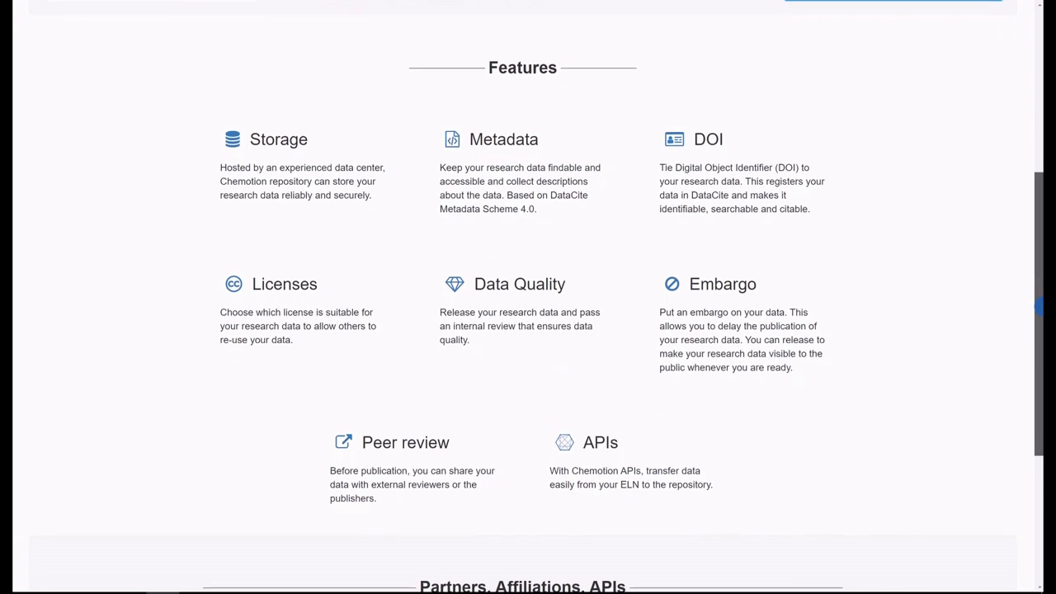
pyautogui.scroll(3)
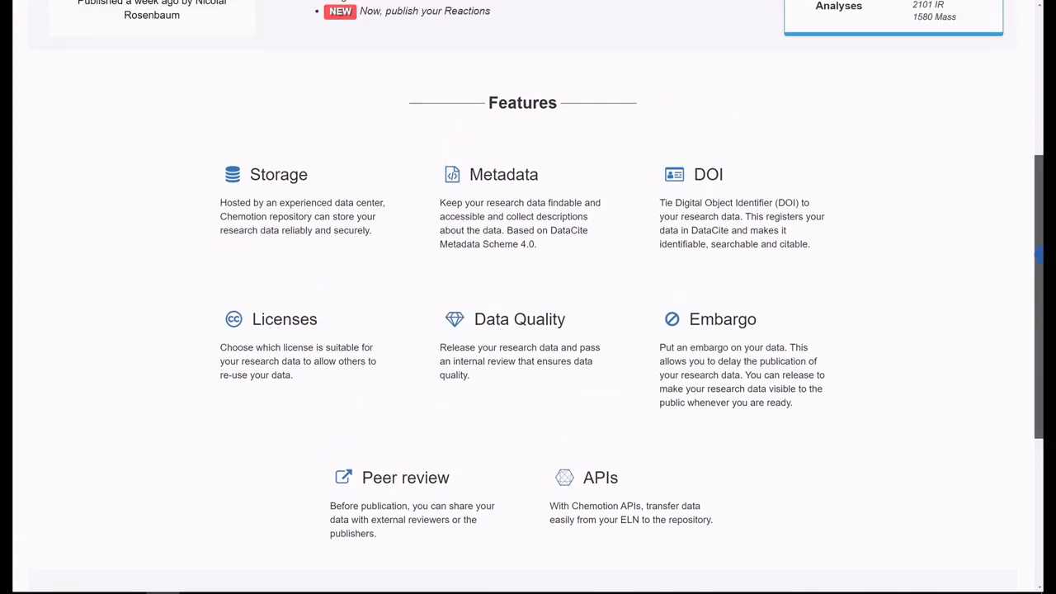
pyautogui.scroll(3)
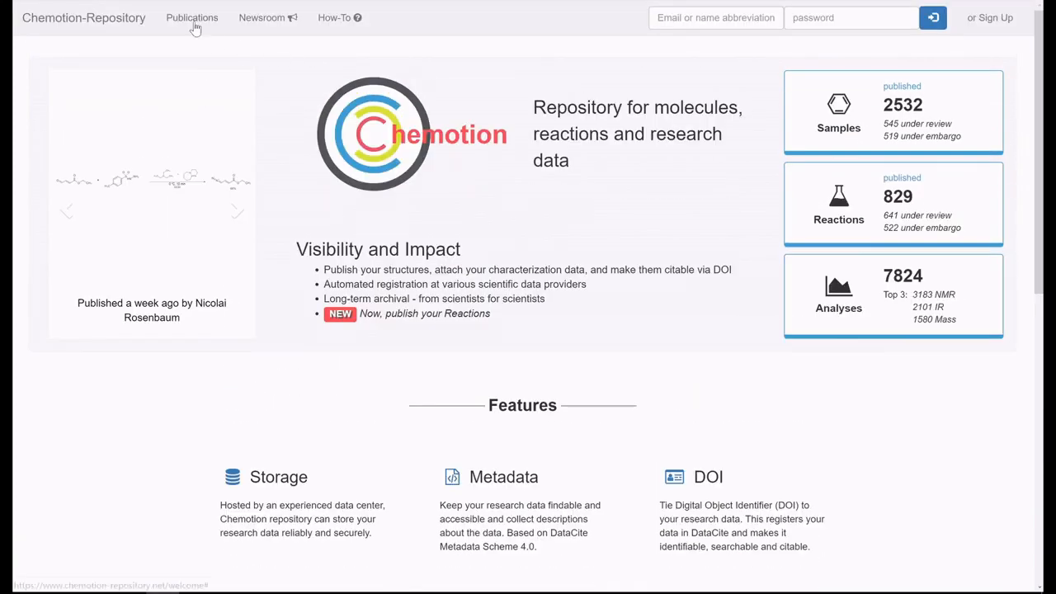
# Step: Open the first published reaction, producing ethyl (E)-4-diazobut-2-enoate, and scroll through its reaction table and analyses
pyautogui.click(191, 17)
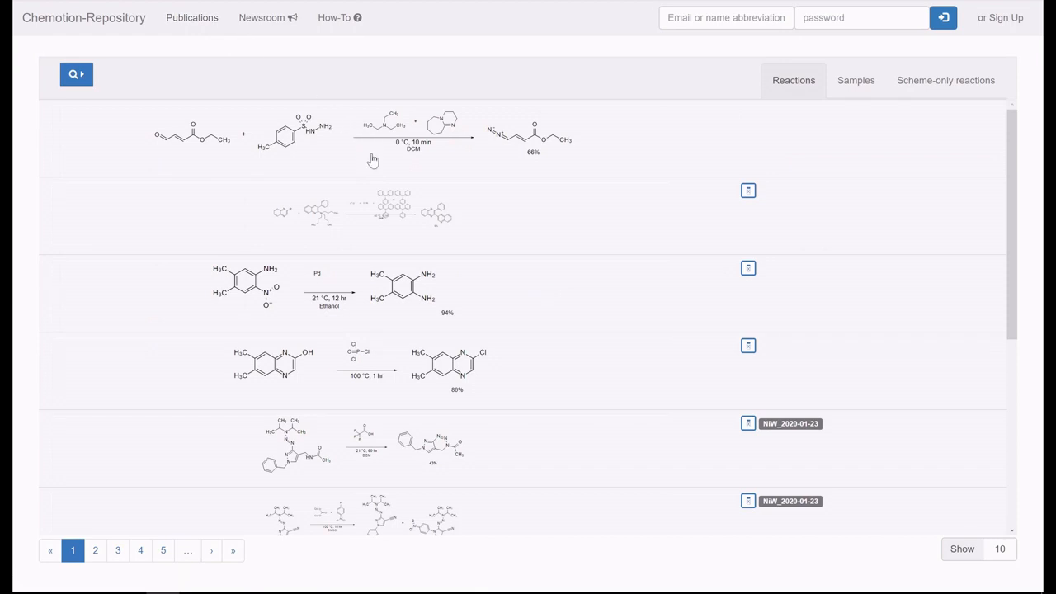
pyautogui.click(371, 136)
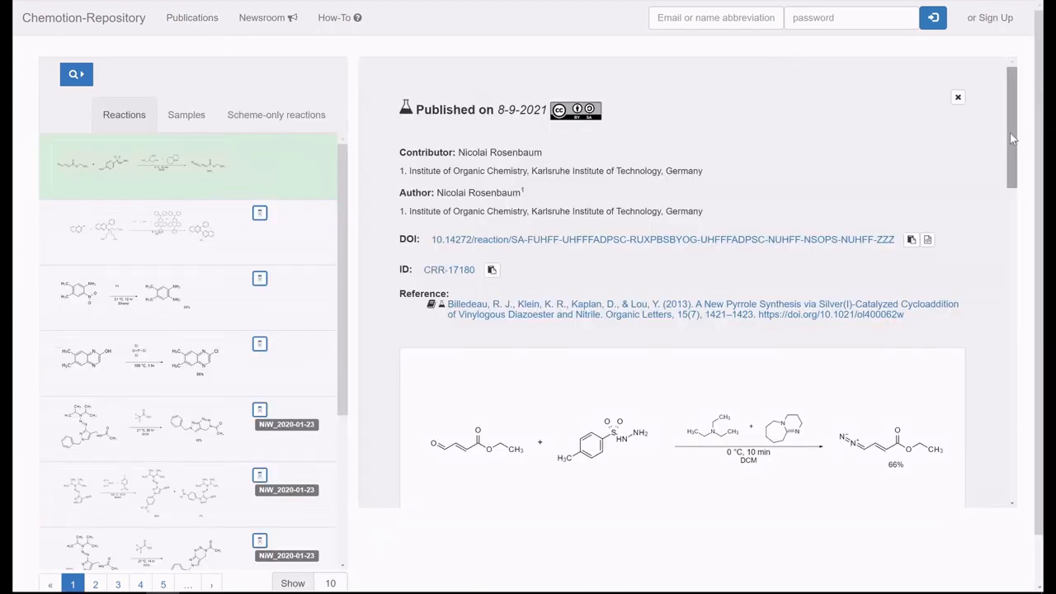
pyautogui.scroll(-3)
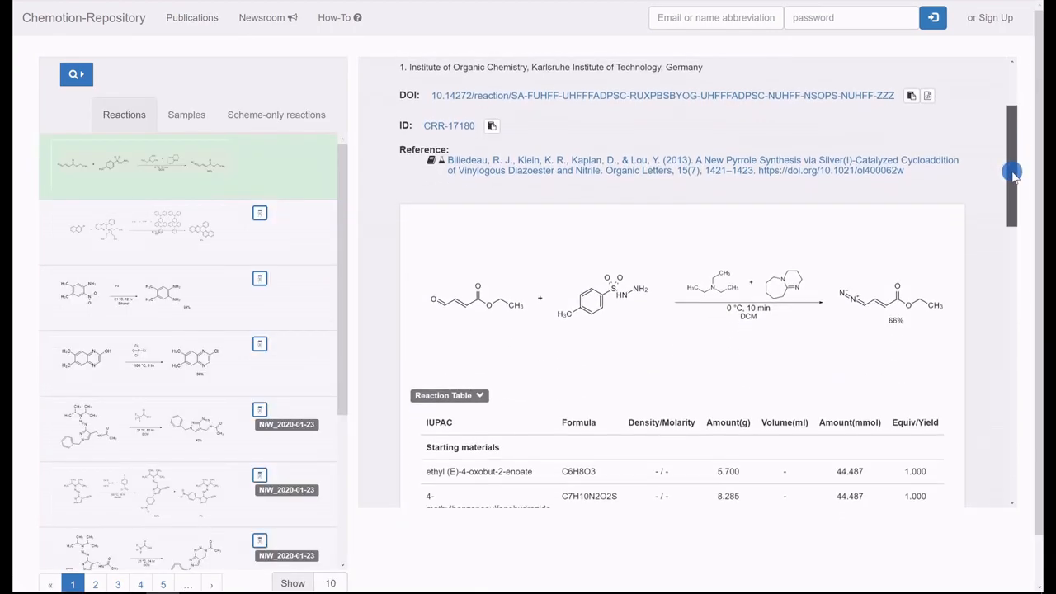
pyautogui.scroll(-3)
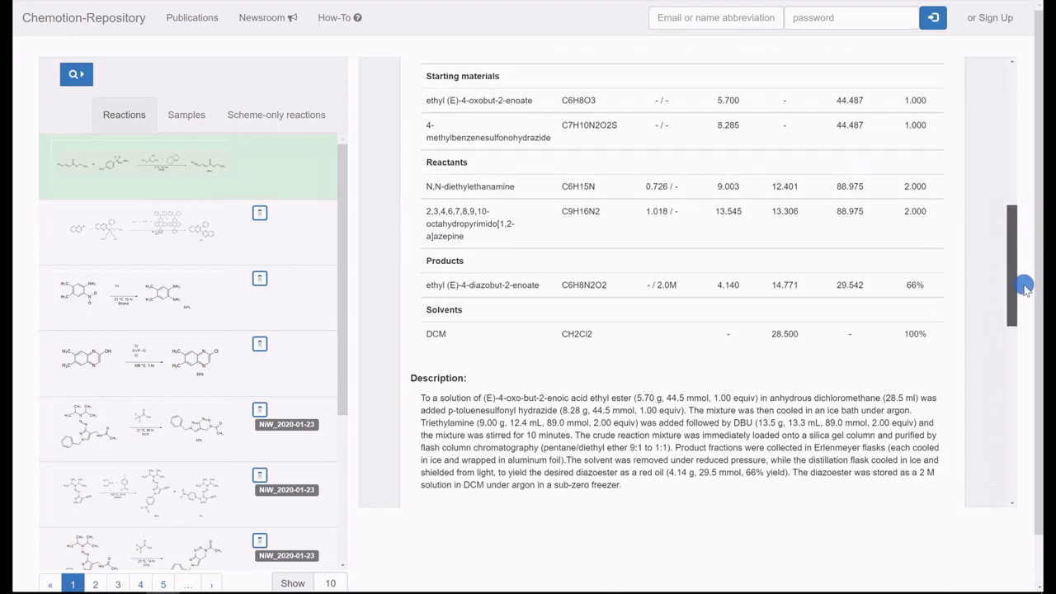
pyautogui.scroll(-3)
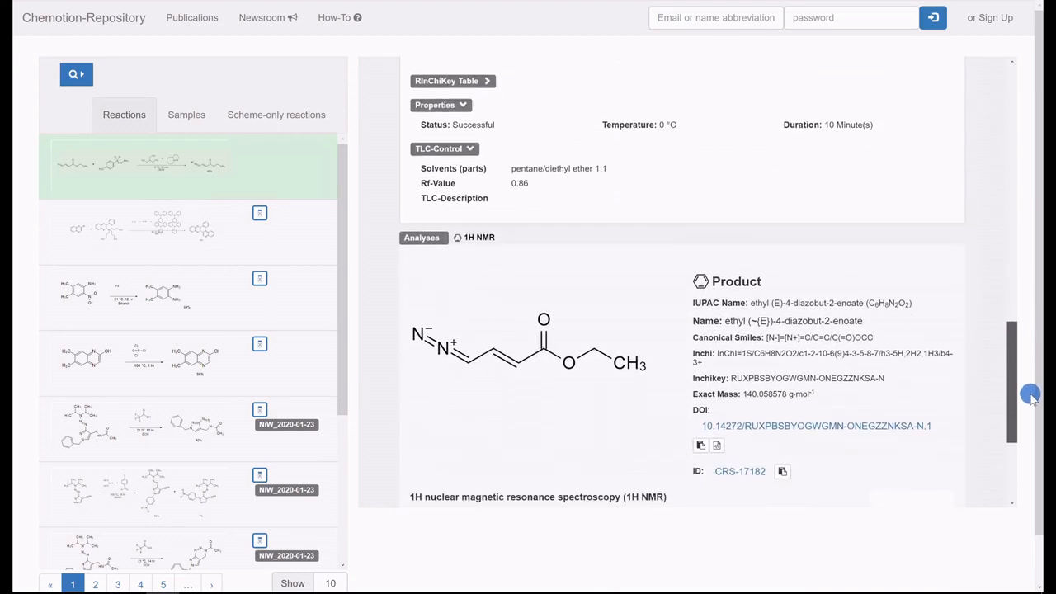
pyautogui.scroll(-3)
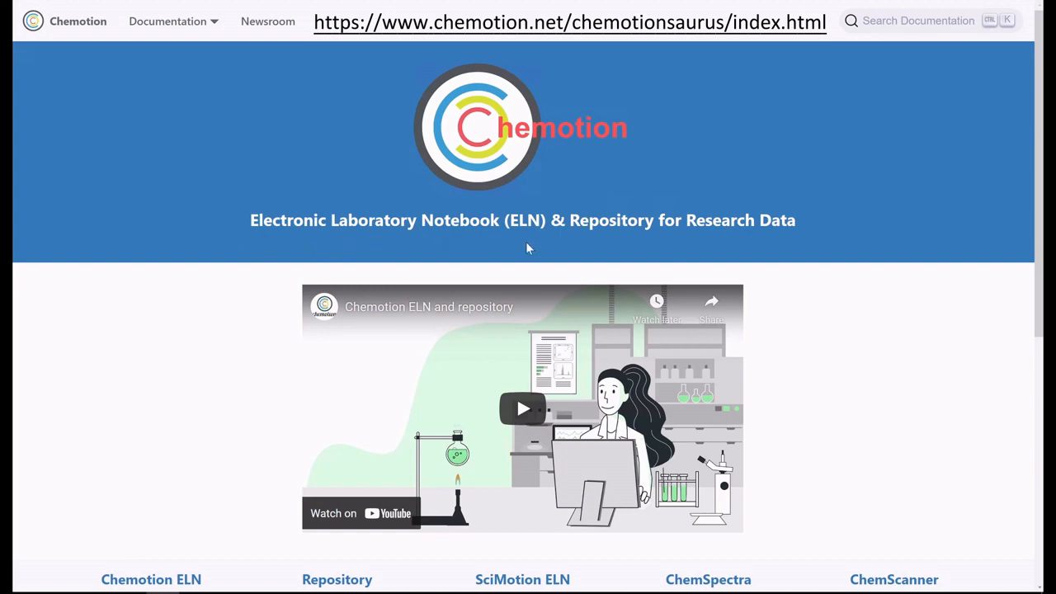
pyautogui.moveTo(568, 252)
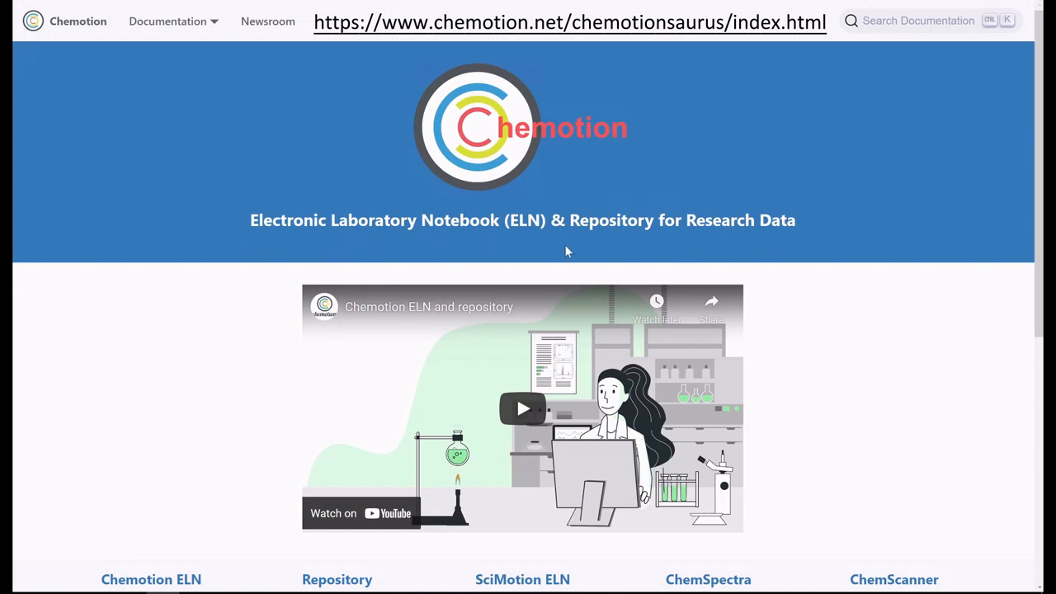
# Step: Scroll to the product tiles and launch Chemotion ELN to the shared Ferrocene collection
pyautogui.scroll(-3)
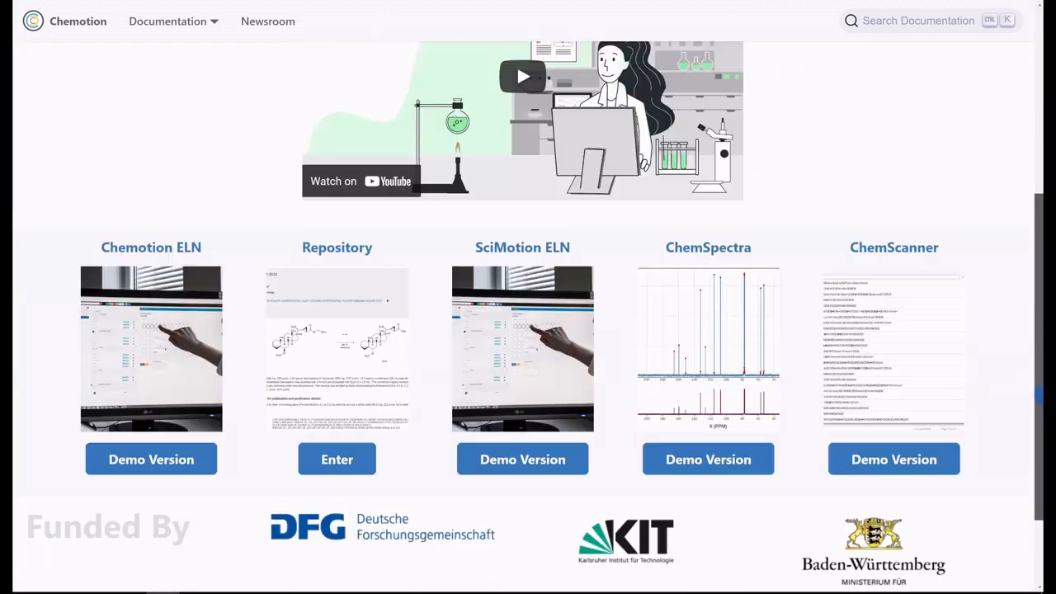
pyautogui.scroll(-3)
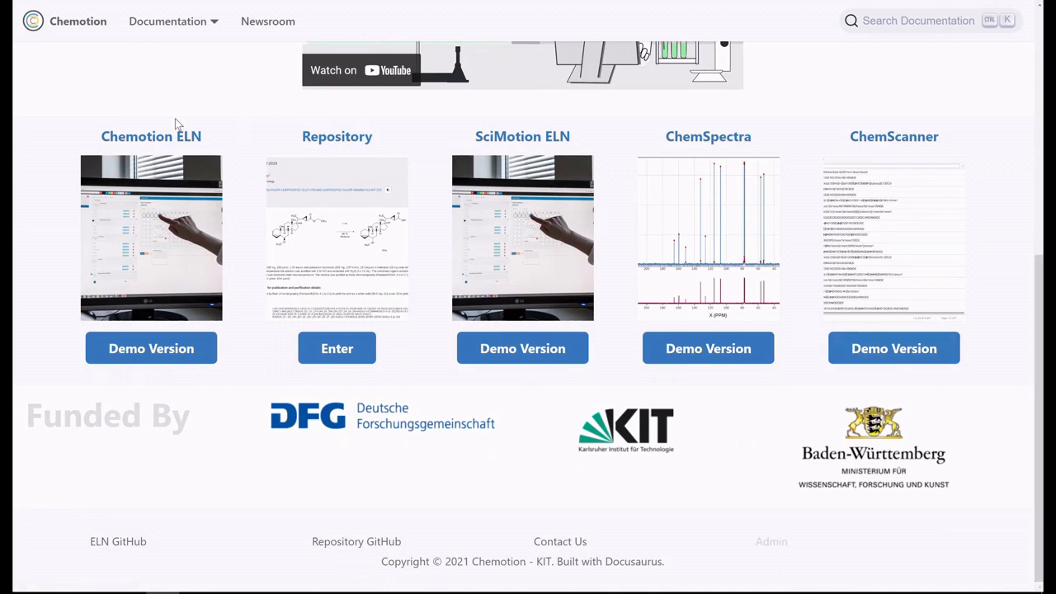
pyautogui.click(151, 348)
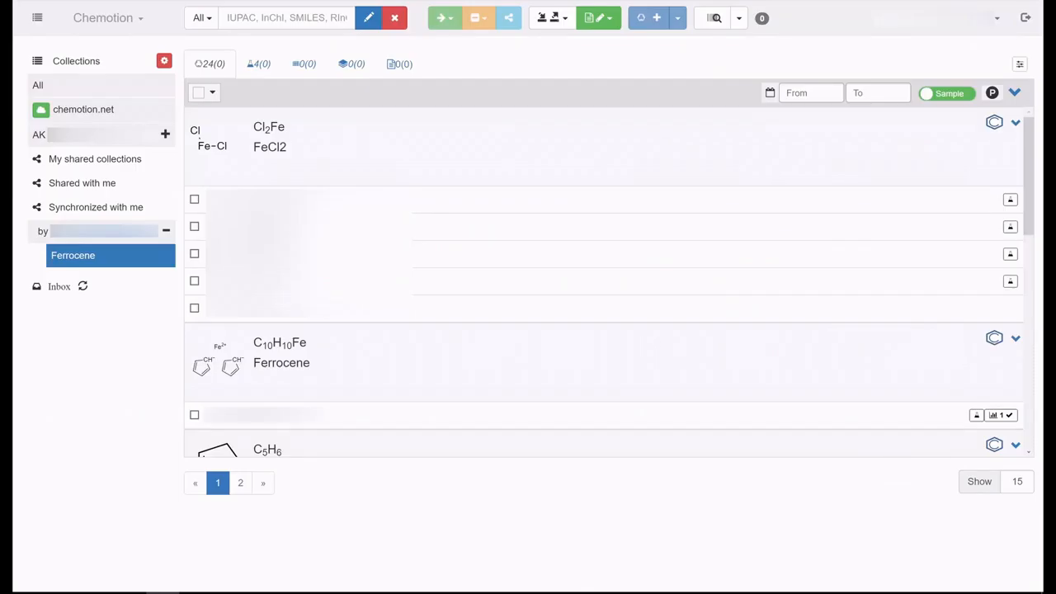
pyautogui.moveTo(142, 118)
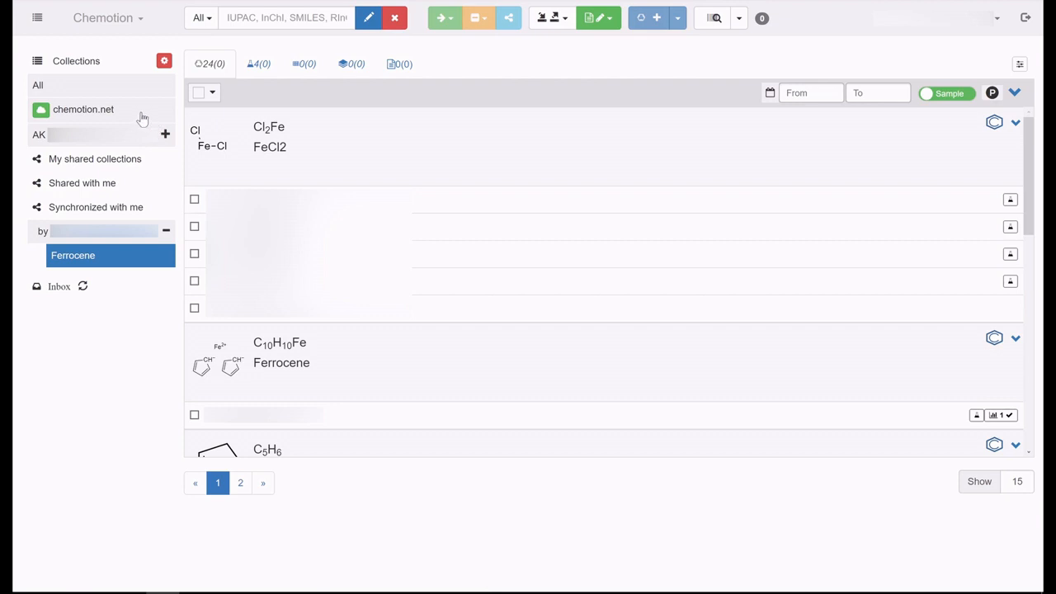
pyautogui.moveTo(113, 107)
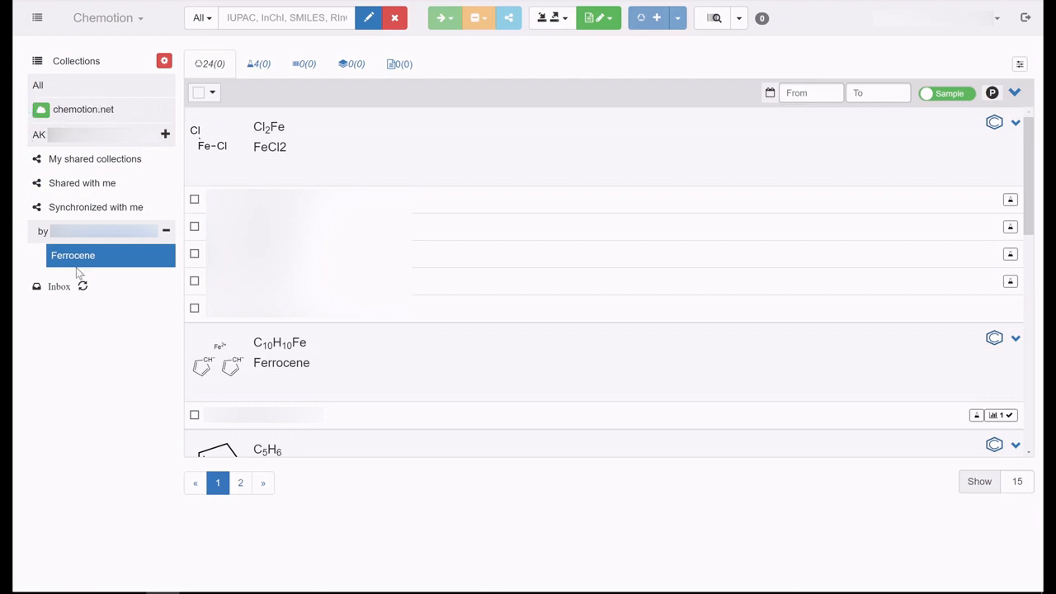
pyautogui.moveTo(136, 328)
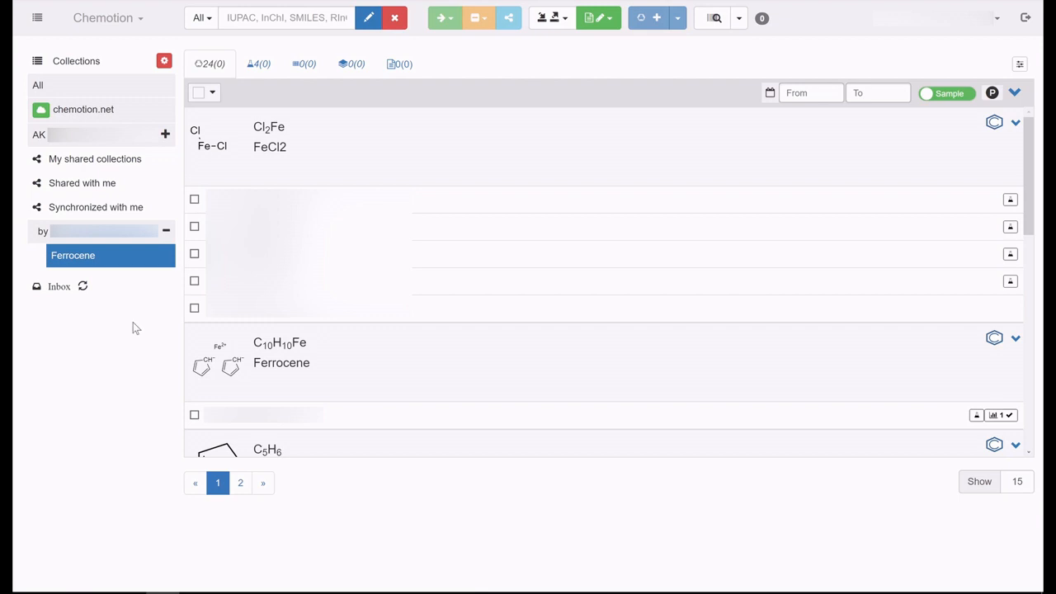